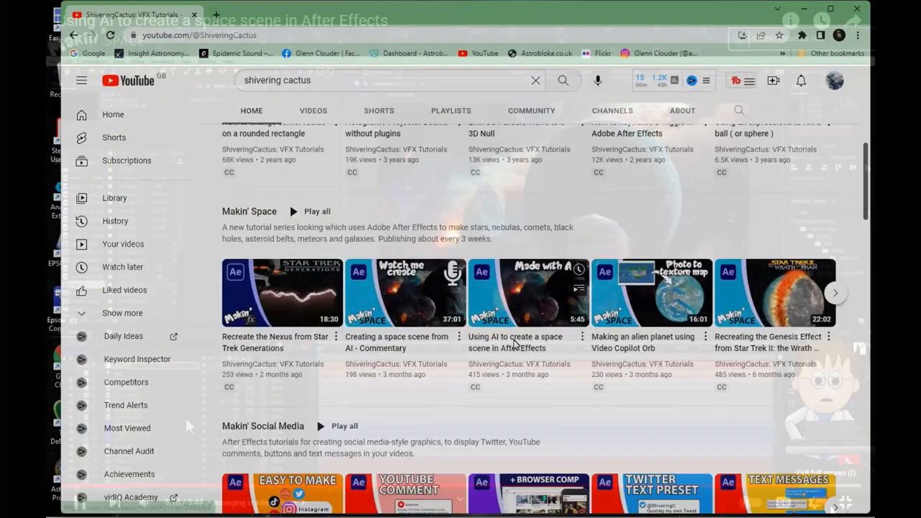
Step: Bring Flying-Bat.jpg and the Heart Mosaic image into the Project panel beside 3D Space
{"action": "left_click", "coordinate": [528, 292]}
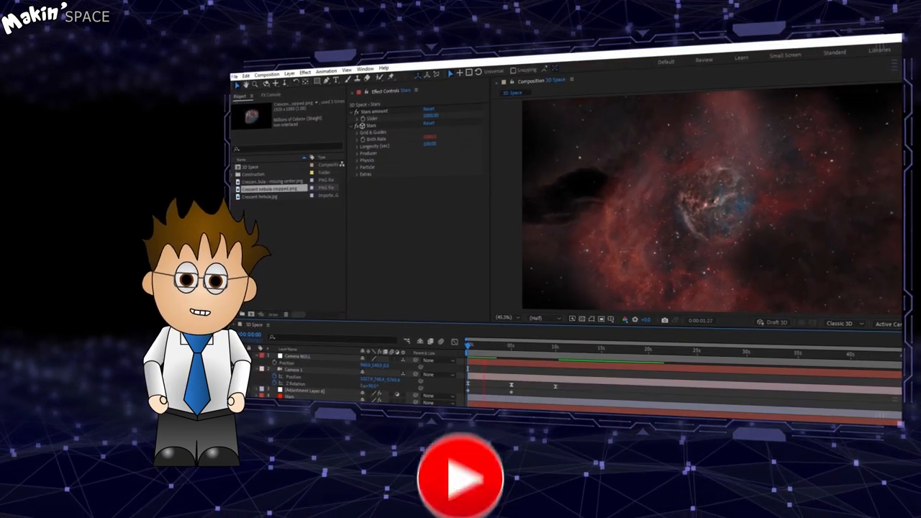
{"action": "left_click", "coordinate": [460, 479]}
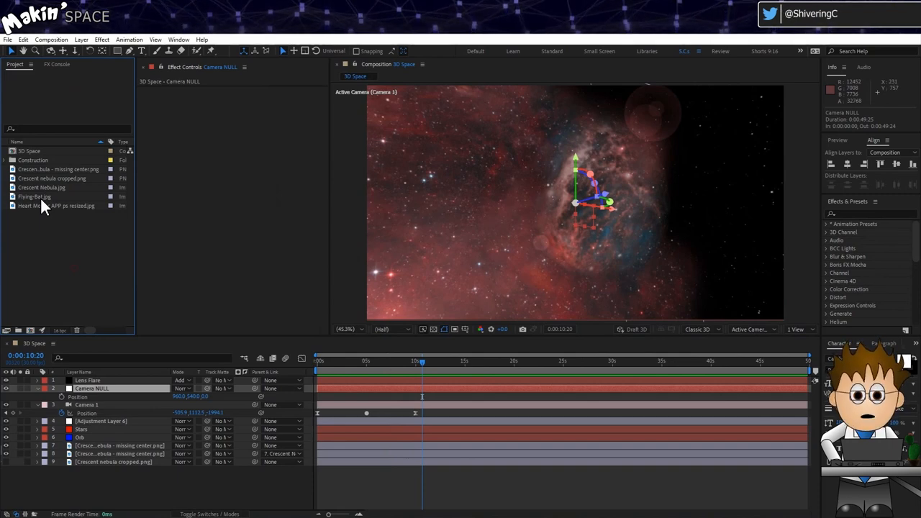
Step: Build a Flying-Bat comp and draw a closed Pen mask around the red arch
{"action": "left_click", "coordinate": [34, 197]}
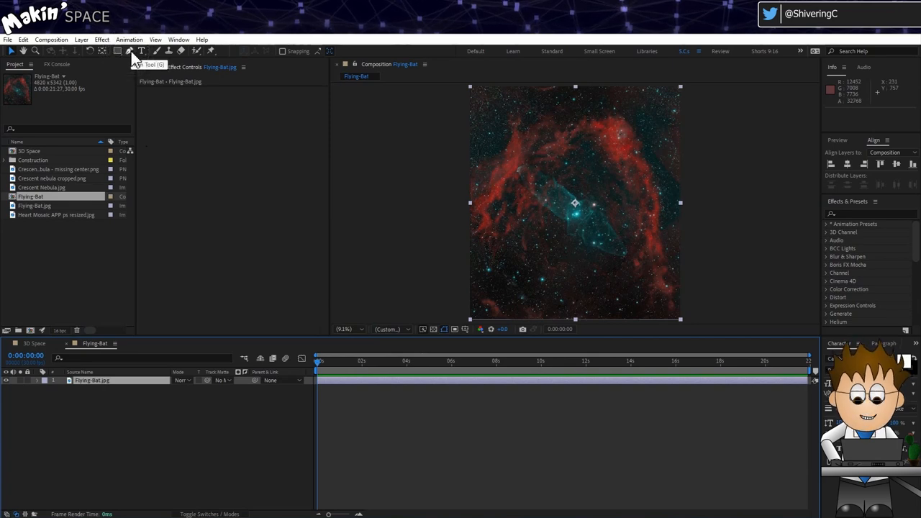
{"action": "left_click", "coordinate": [575, 108]}
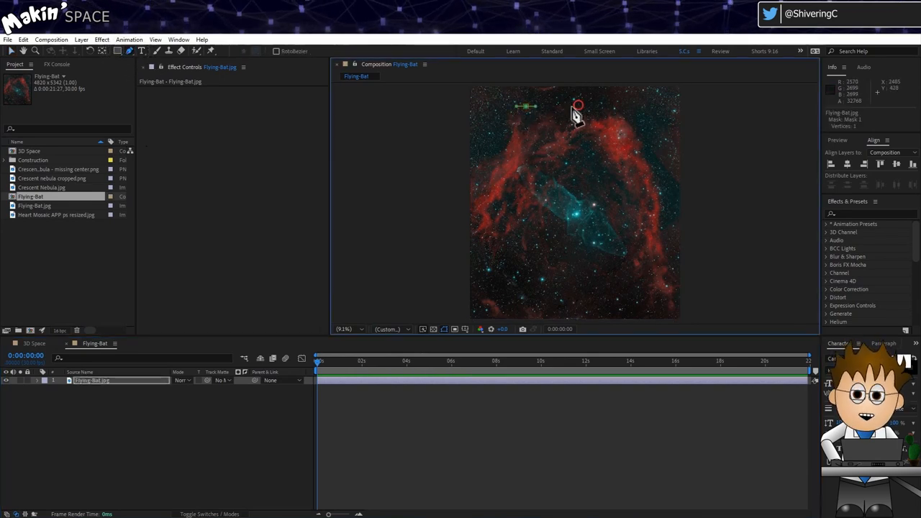
{"action": "left_click", "coordinate": [667, 208]}
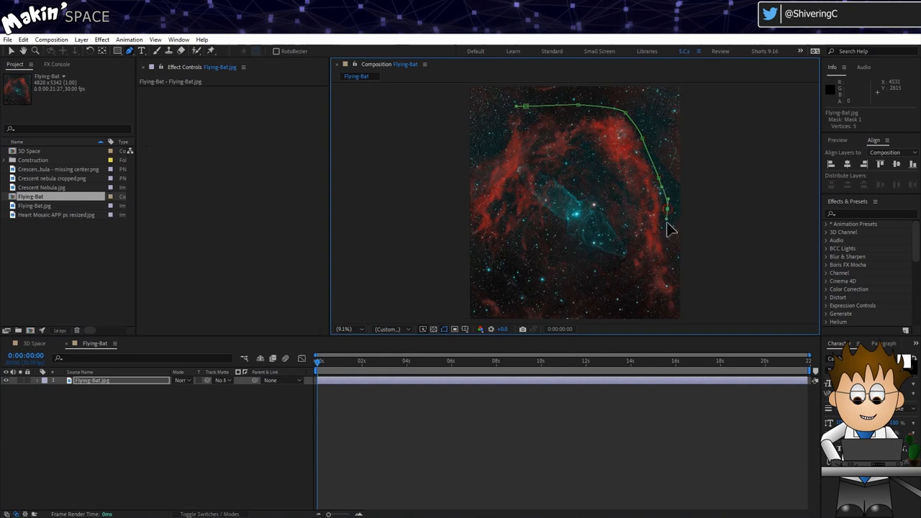
{"action": "left_click", "coordinate": [628, 278]}
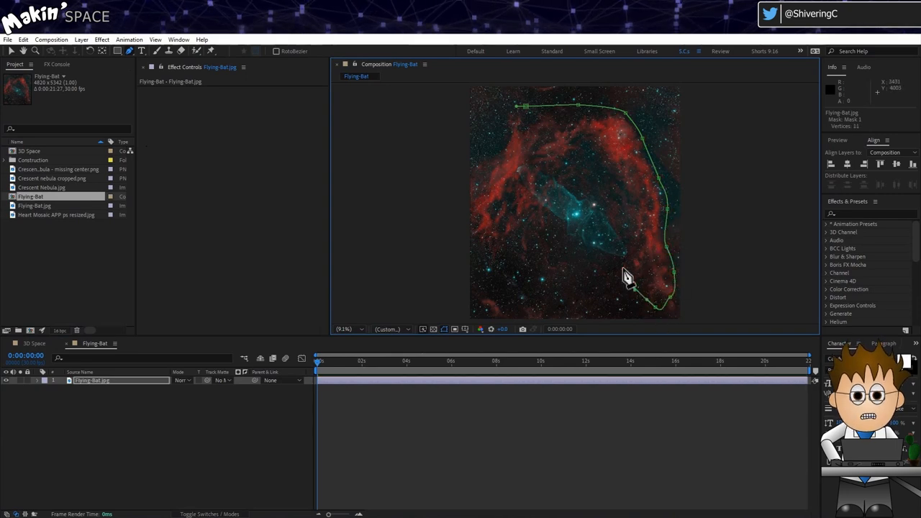
{"action": "left_click", "coordinate": [562, 185]}
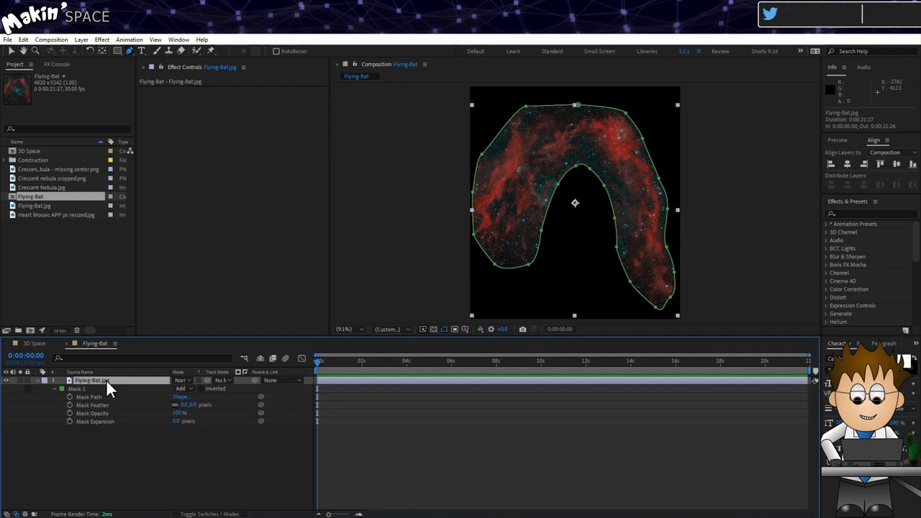
Step: Give the arch mask 200 px feather and -100 px expansion, then duplicate the layer
{"action": "double_click", "coordinate": [185, 405]}
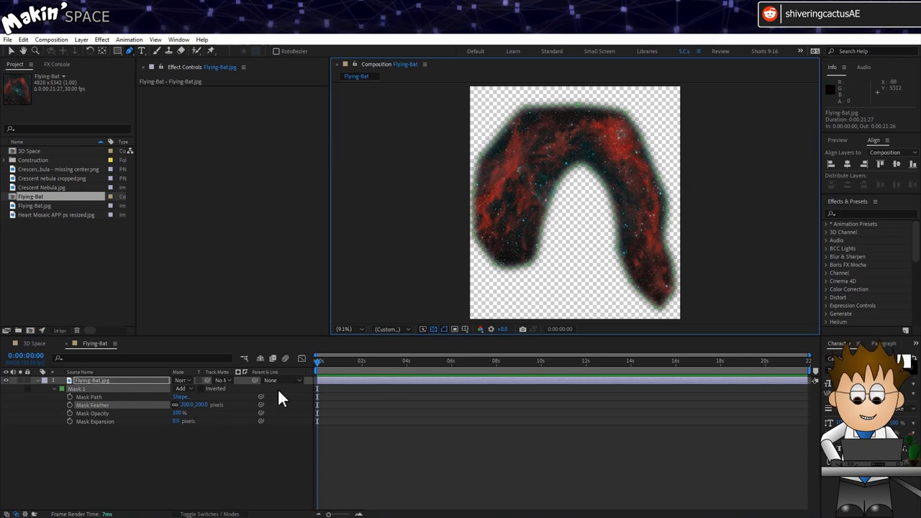
{"action": "double_click", "coordinate": [178, 421]}
{"action": "type", "text": "-100"}
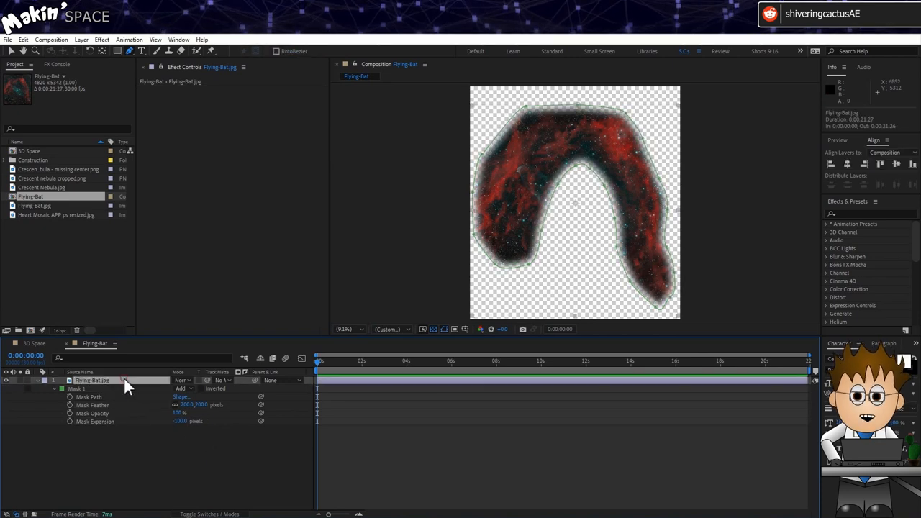
{"action": "left_click", "coordinate": [24, 39]}
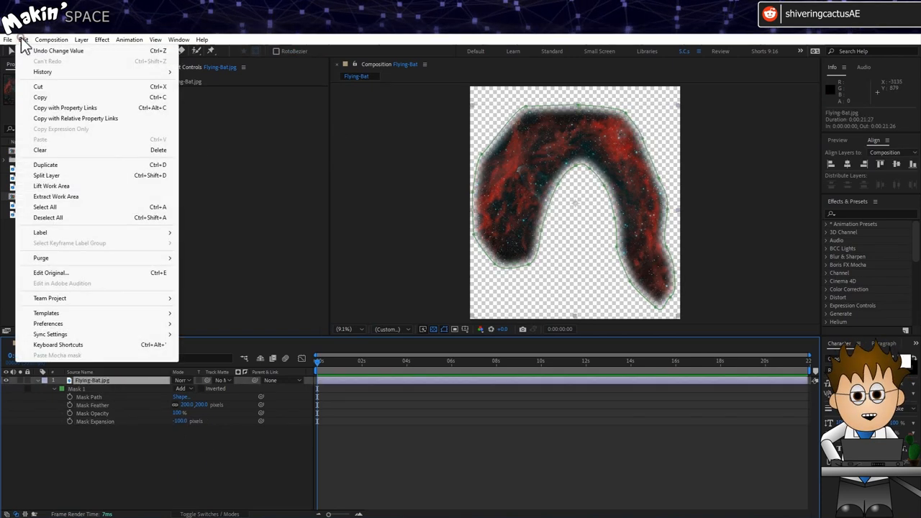
{"action": "left_click", "coordinate": [45, 165]}
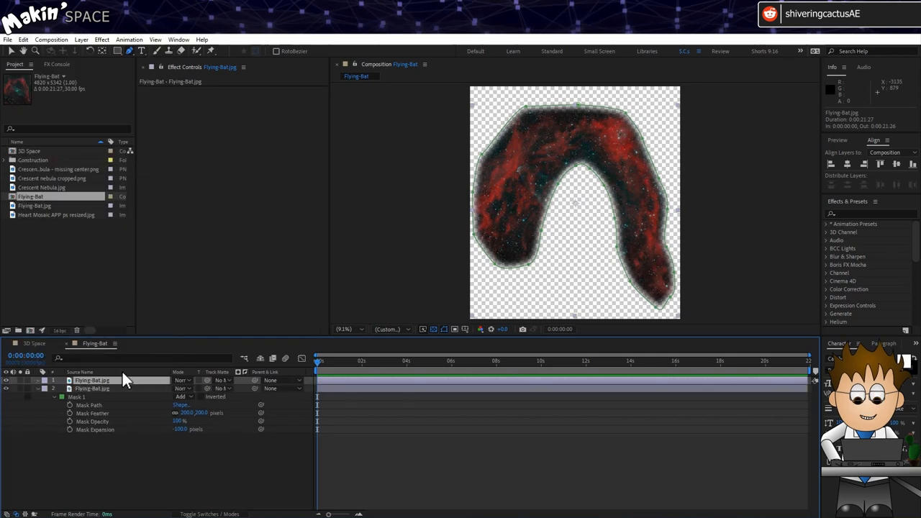
Step: Mask the top copy around the cyan bat with 162 px feather and -22 expansion
{"action": "left_click", "coordinate": [54, 380]}
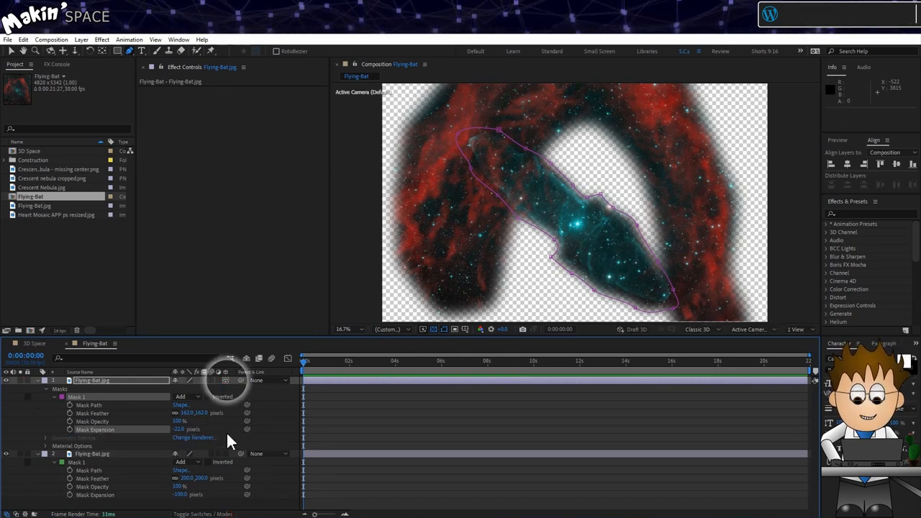
{"action": "left_click", "coordinate": [92, 454]}
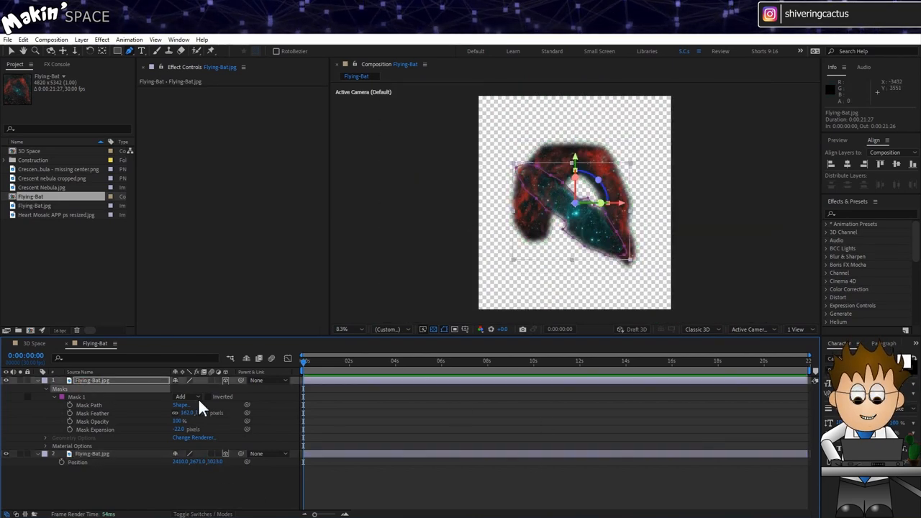
Step: Set the Cigar mask mode to None and scale the Red bit copy to 146%
{"action": "left_click", "coordinate": [54, 389]}
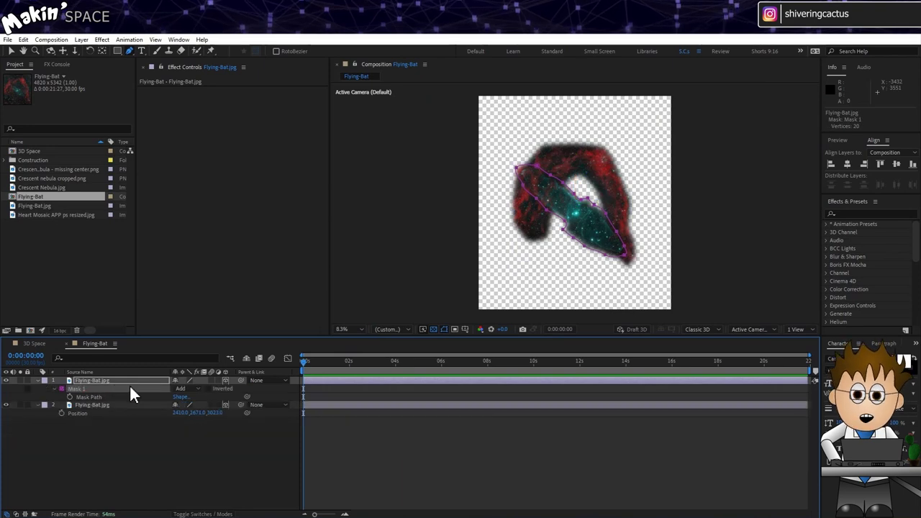
{"action": "left_click", "coordinate": [186, 388]}
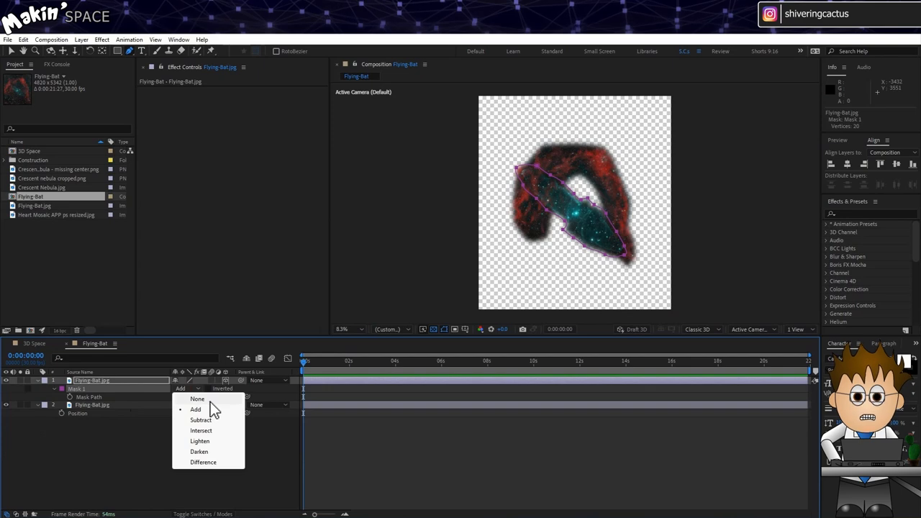
{"action": "left_click", "coordinate": [195, 409]}
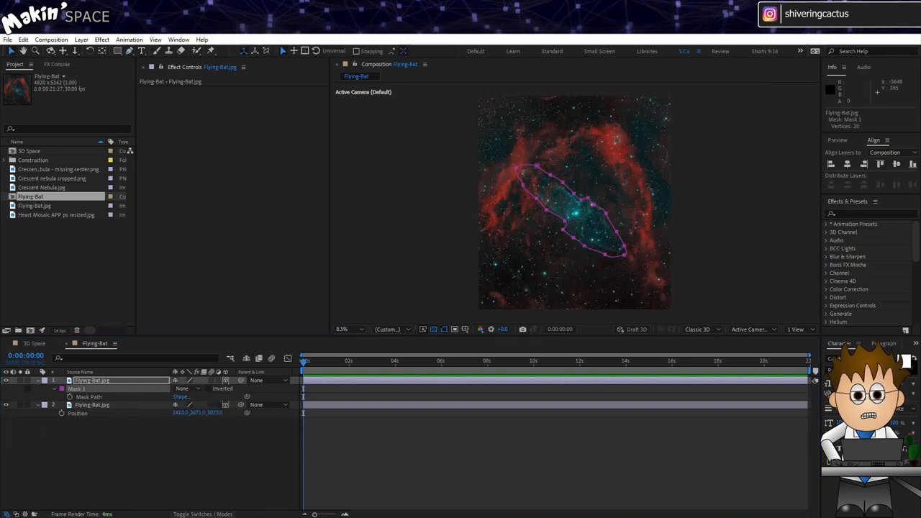
{"action": "left_click", "coordinate": [182, 380]}
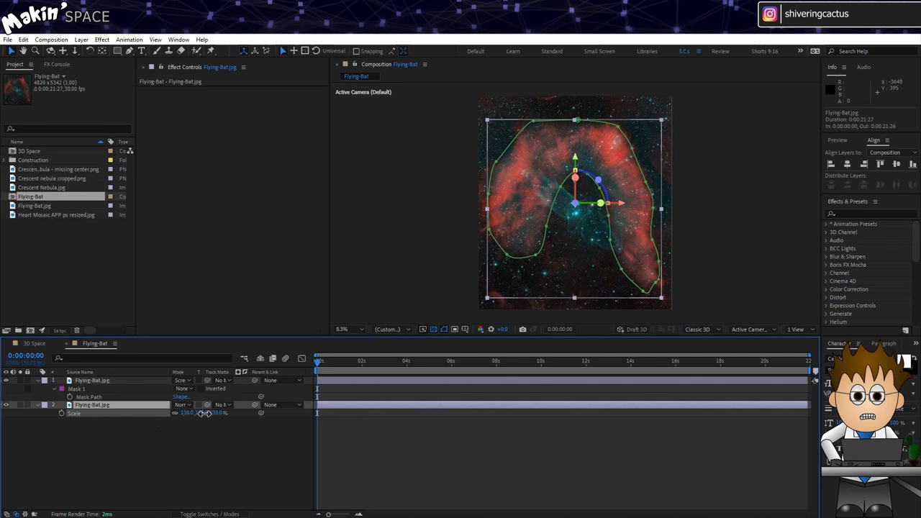
{"action": "left_click_drag", "start_coordinate": [187, 412], "coordinate": [194, 412]}
{"action": "type", "text": "Red bit"}
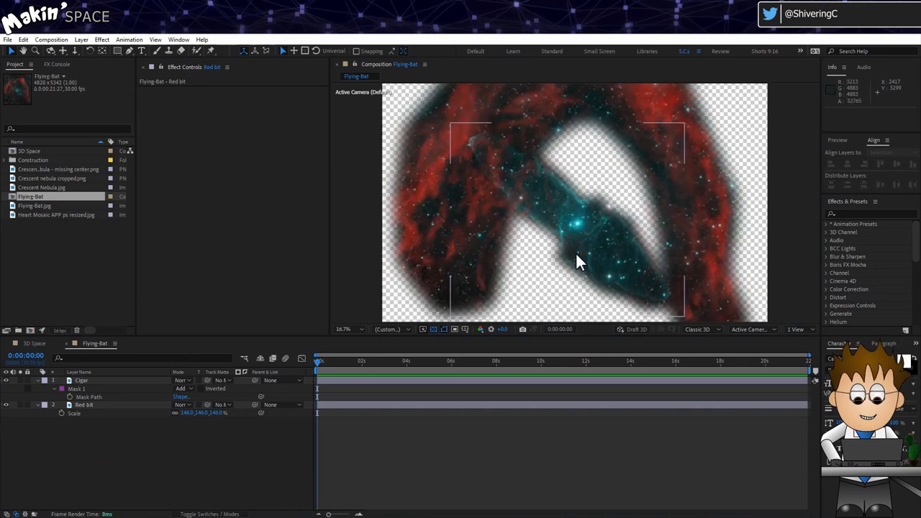
Step: Create a Displace solid layer and place it below the Cigar layer
{"action": "left_click", "coordinate": [38, 380]}
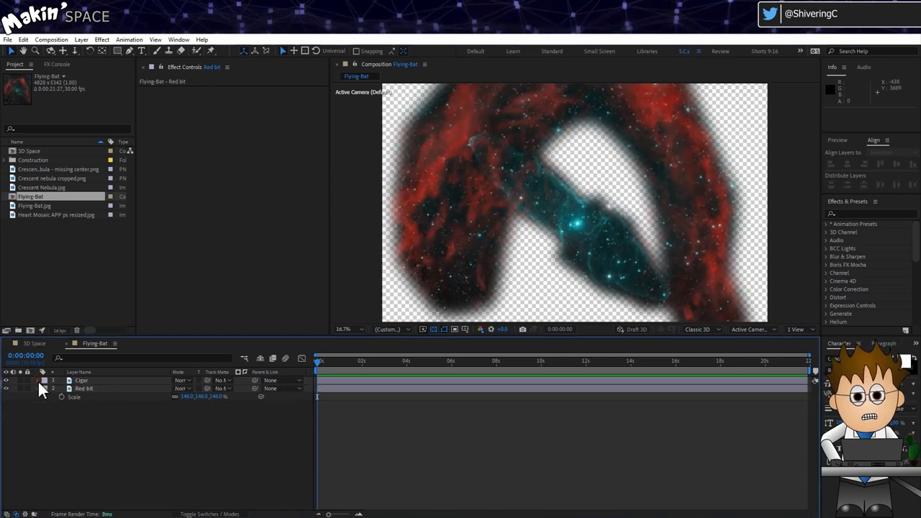
{"action": "left_click", "coordinate": [41, 389]}
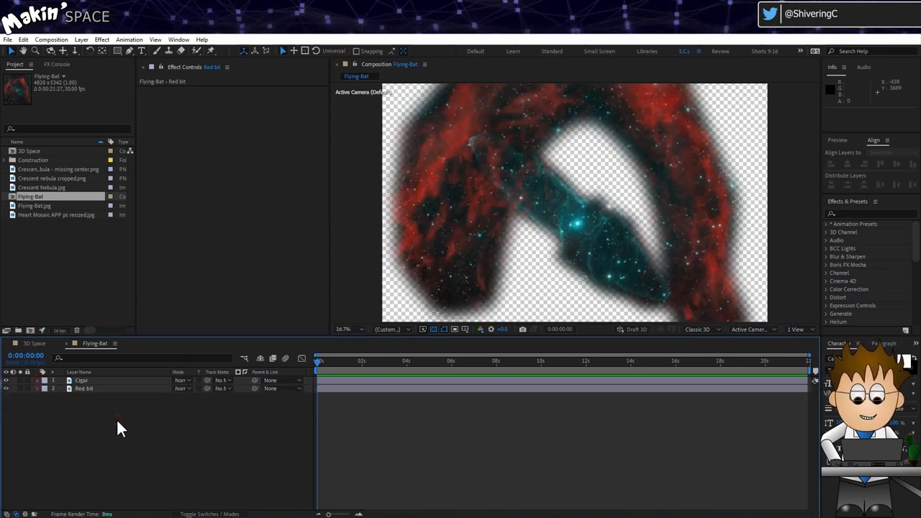
{"action": "left_click", "coordinate": [82, 40]}
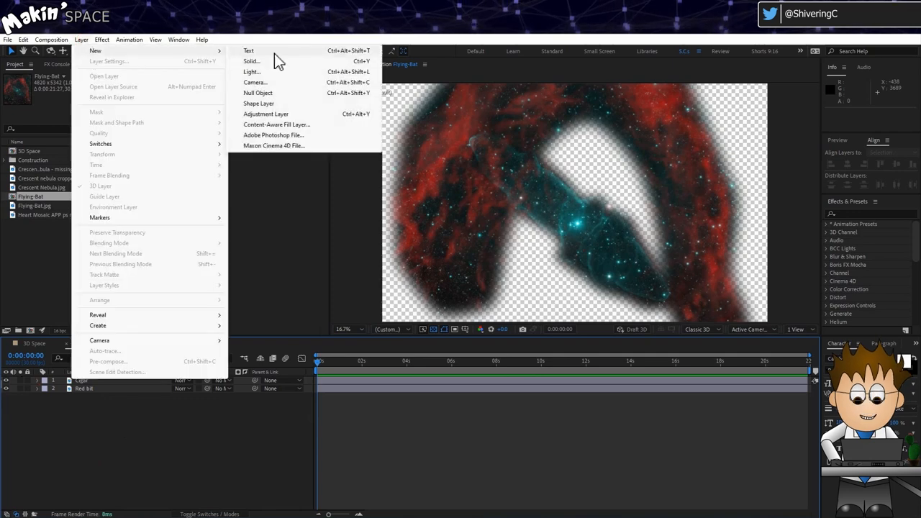
{"action": "left_click", "coordinate": [251, 61]}
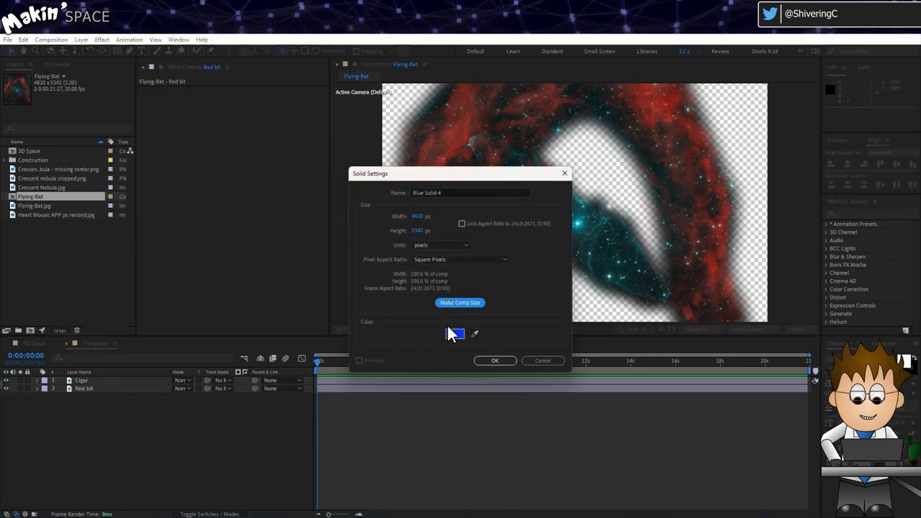
{"action": "left_click", "coordinate": [455, 333]}
{"action": "type", "text": "Displace"}
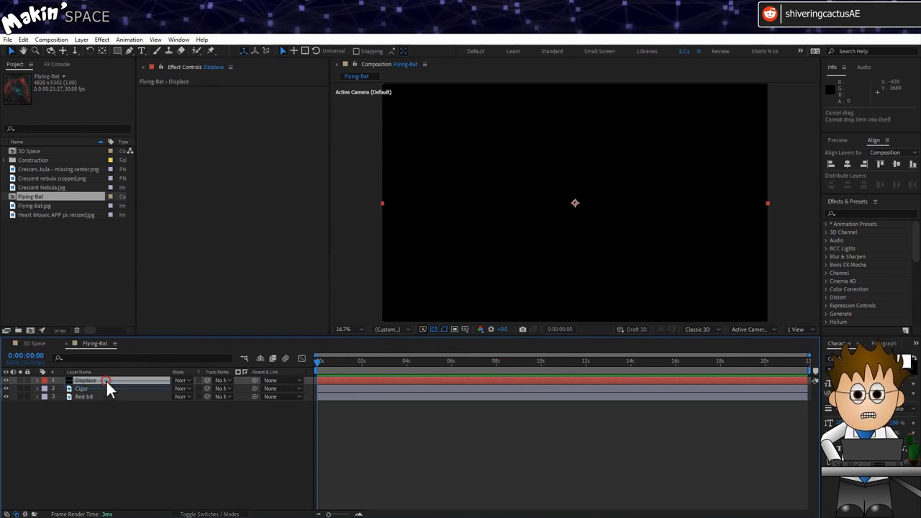
{"action": "left_click_drag", "start_coordinate": [106, 380], "coordinate": [105, 388]}
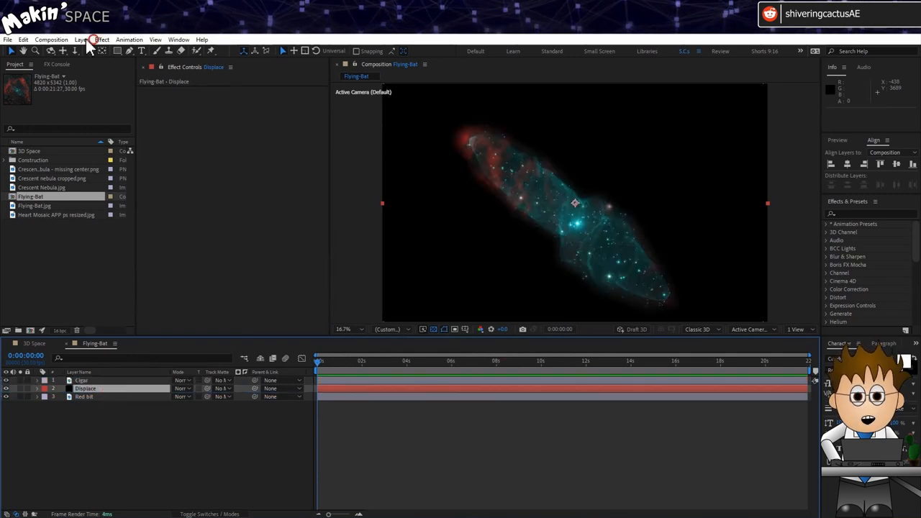
Step: Center CC Light Sweep on the bat, angled about -53°, width 241, intensity 130
{"action": "left_click", "coordinate": [101, 40]}
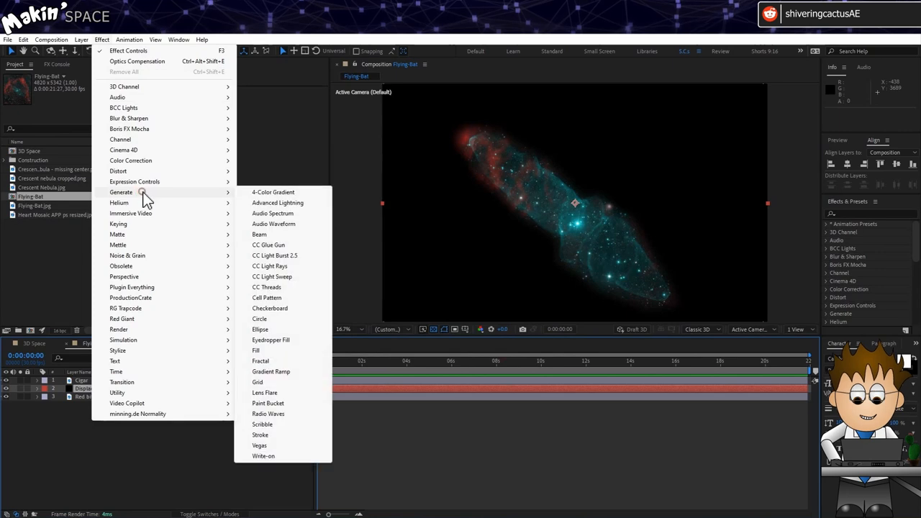
{"action": "mouse_move", "coordinate": [307, 278]}
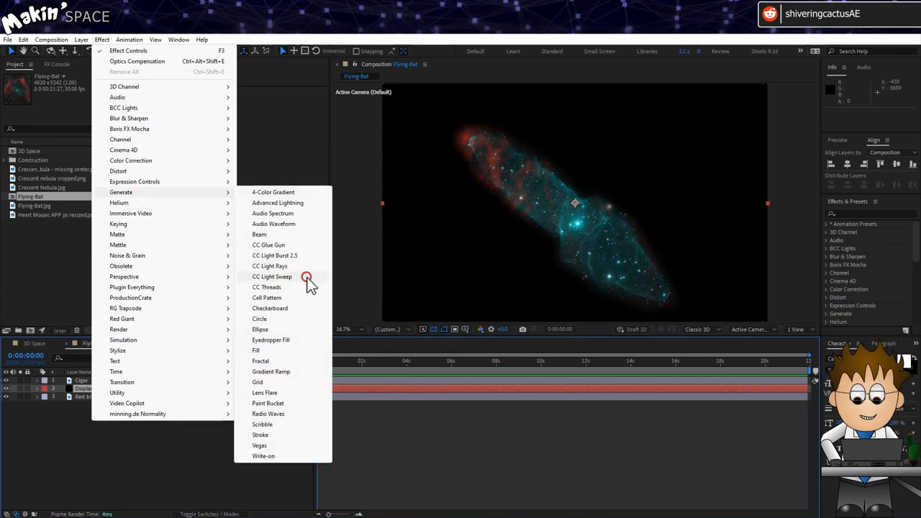
{"action": "left_click", "coordinate": [272, 277]}
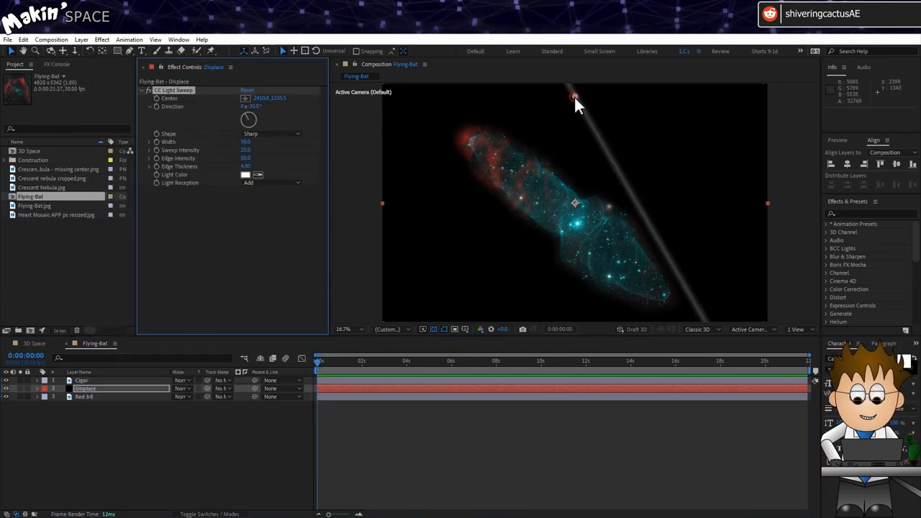
{"action": "left_click_drag", "start_coordinate": [574, 98], "coordinate": [581, 232]}
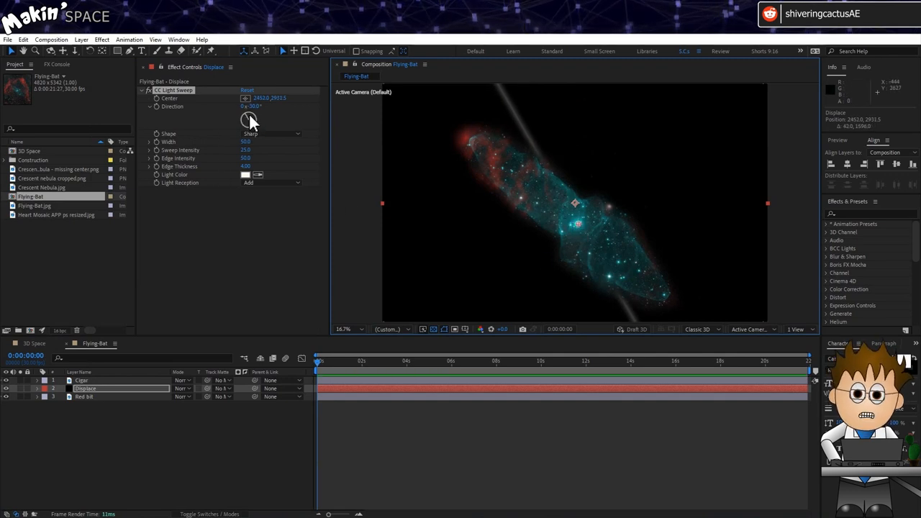
{"action": "left_click_drag", "start_coordinate": [250, 119], "coordinate": [243, 121]}
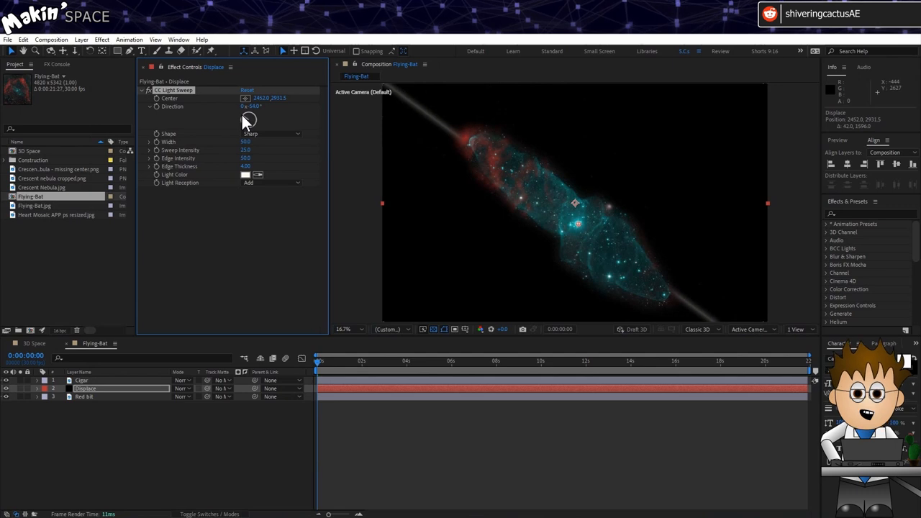
{"action": "left_click_drag", "start_coordinate": [249, 119], "coordinate": [224, 214]}
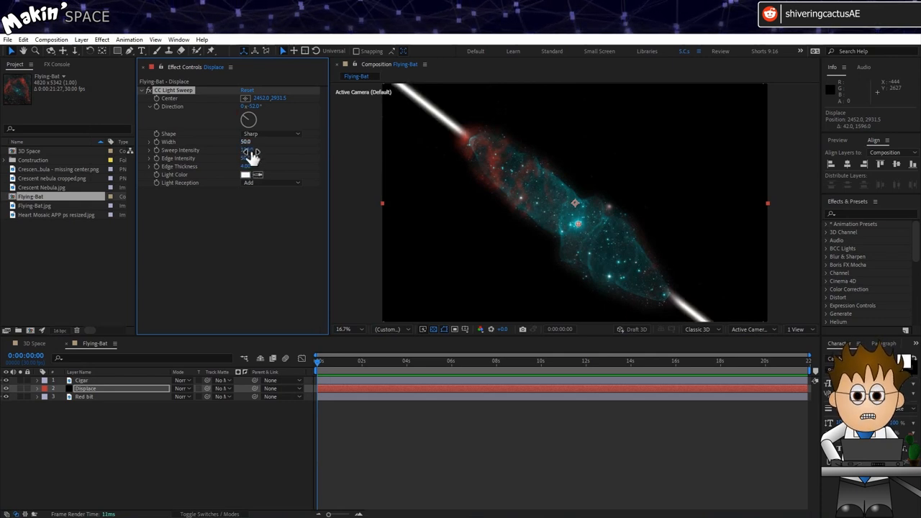
{"action": "left_click_drag", "start_coordinate": [249, 141], "coordinate": [341, 141]}
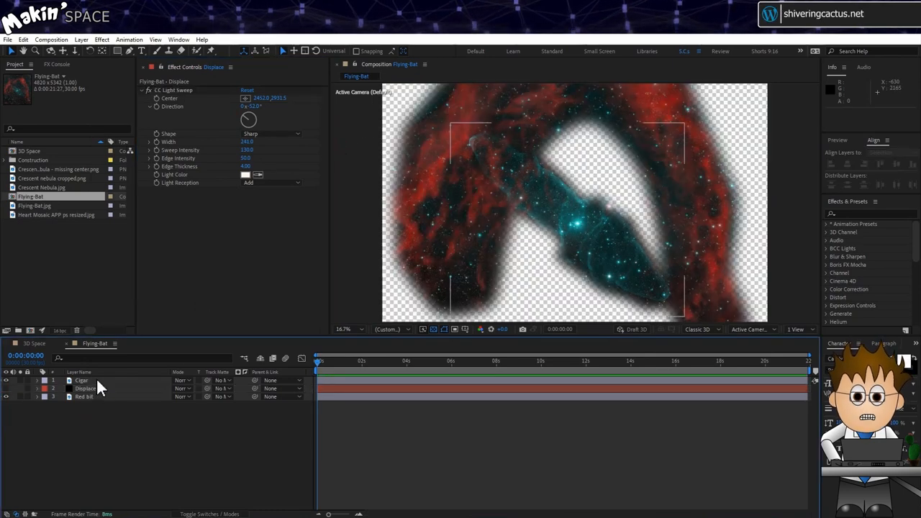
Step: Add a Displacement Map to Cigar using 2. Displace with Effects & Masks as source
{"action": "left_click", "coordinate": [81, 380]}
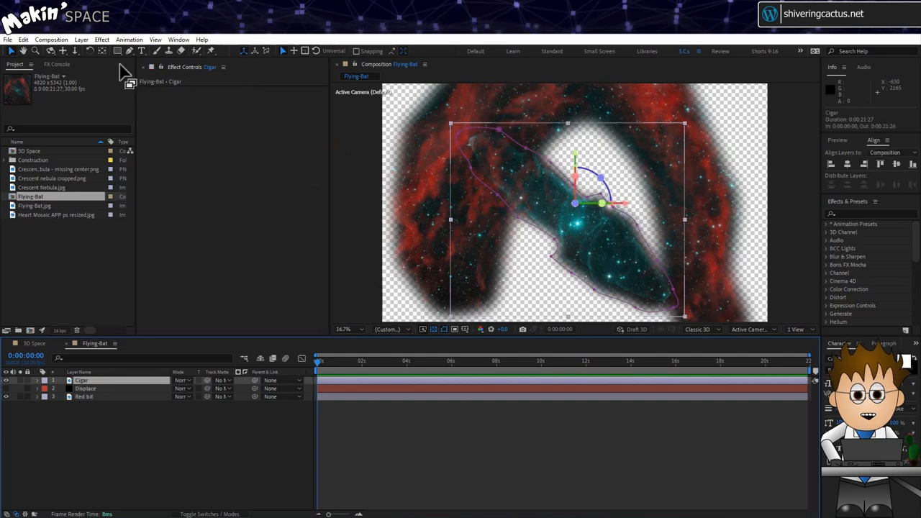
{"action": "left_click", "coordinate": [101, 40]}
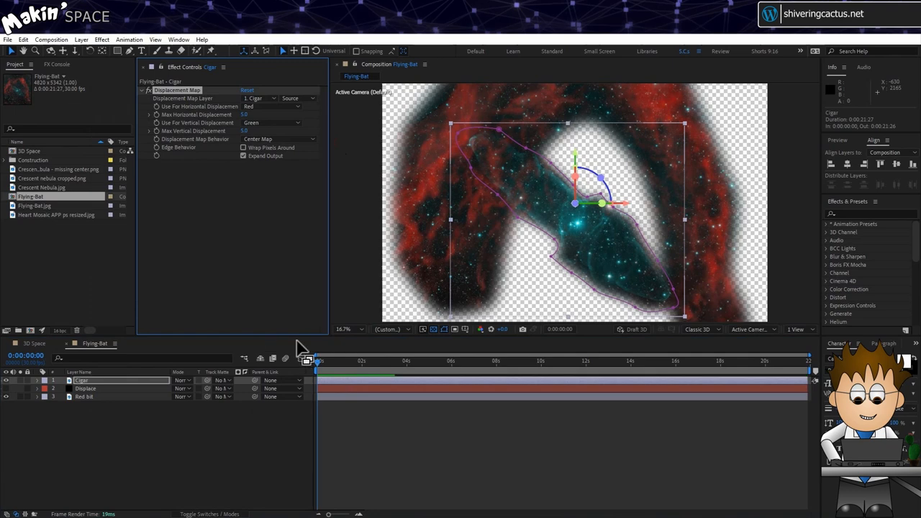
{"action": "left_click", "coordinate": [259, 98]}
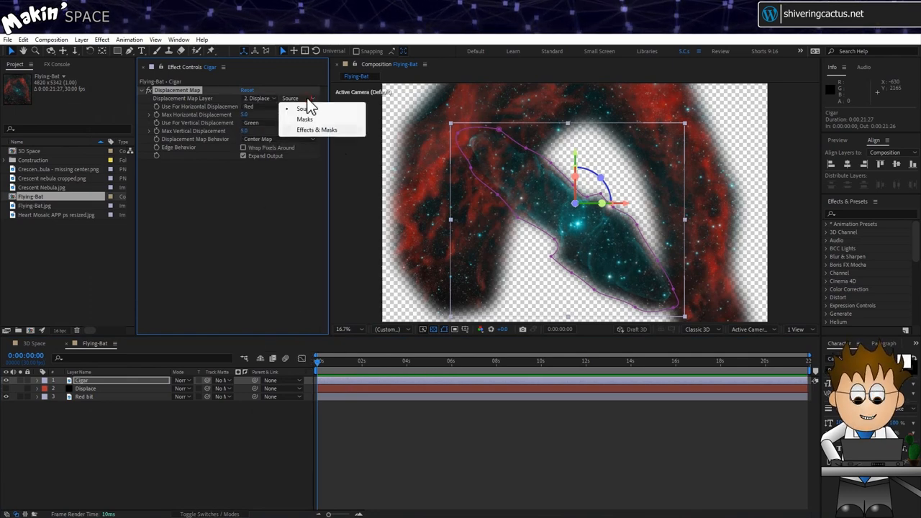
{"action": "left_click", "coordinate": [317, 130]}
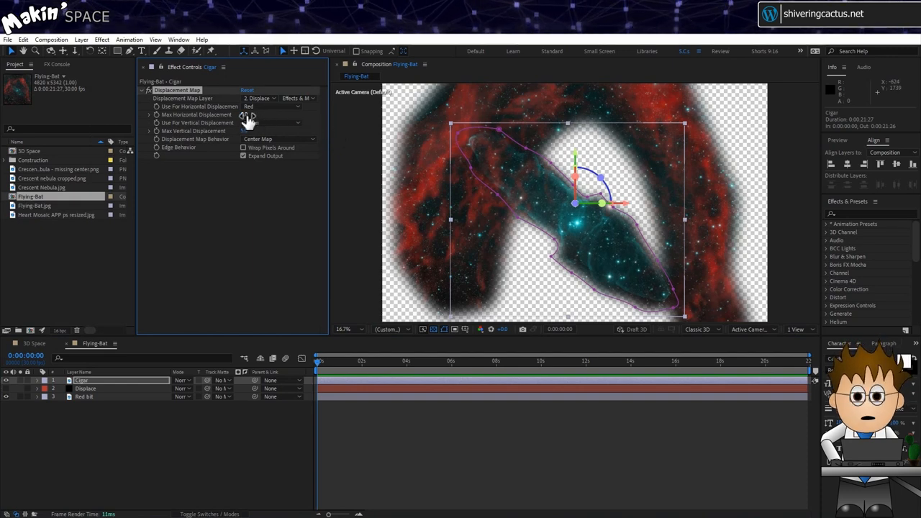
{"action": "left_click", "coordinate": [270, 123]}
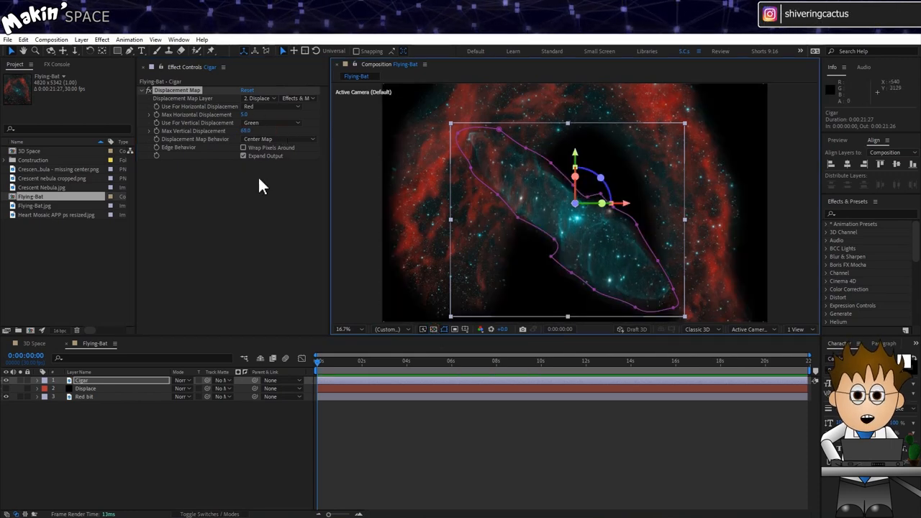
Step: Apply Turbulent Noise to the Displace layer with its Blending Mode set to Multiply
{"action": "left_click", "coordinate": [86, 388]}
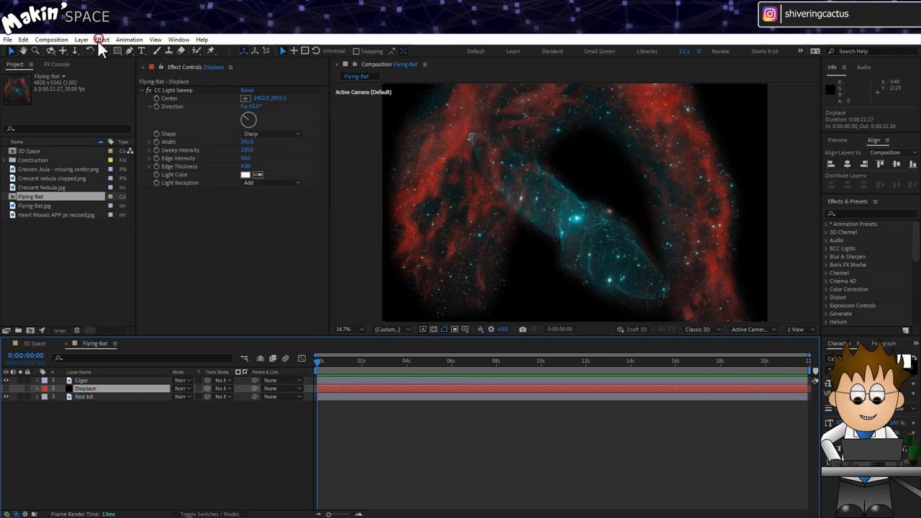
{"action": "left_click", "coordinate": [101, 40]}
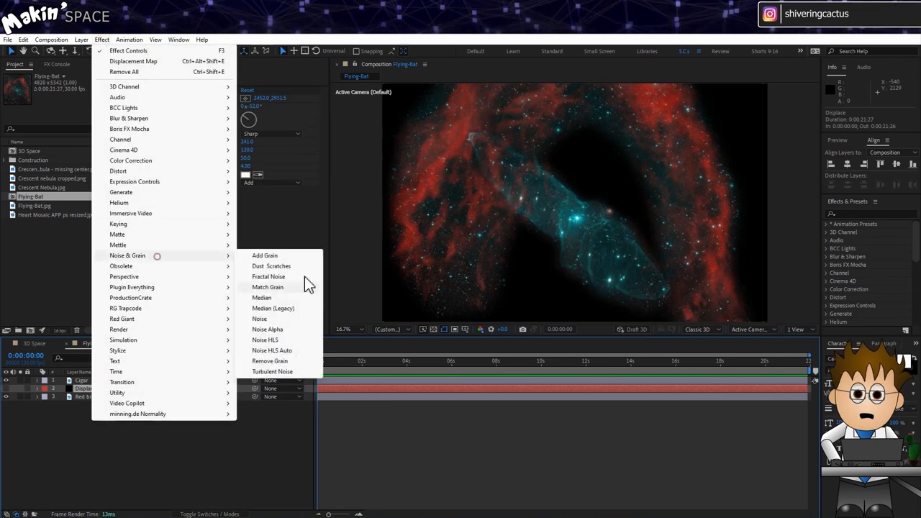
{"action": "left_click", "coordinate": [272, 371]}
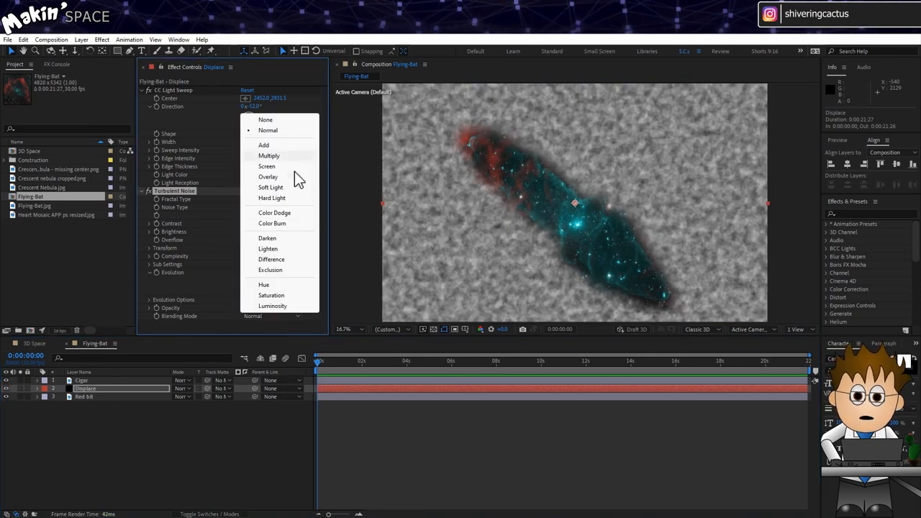
{"action": "left_click", "coordinate": [269, 156]}
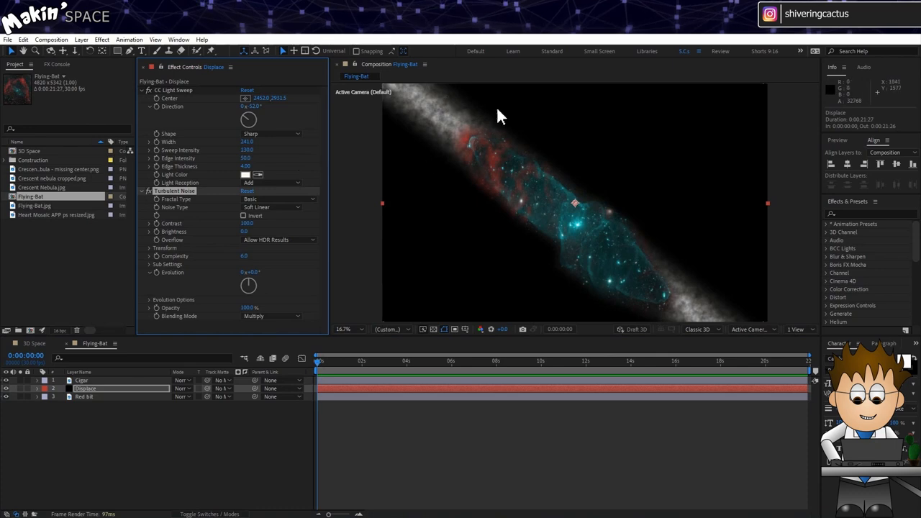
{"action": "mouse_move", "coordinate": [281, 191]}
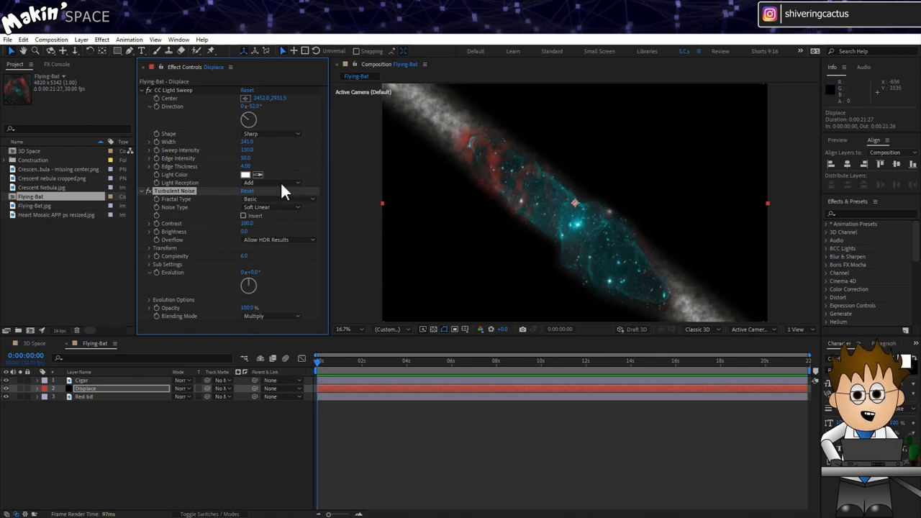
{"action": "left_click", "coordinate": [82, 380]}
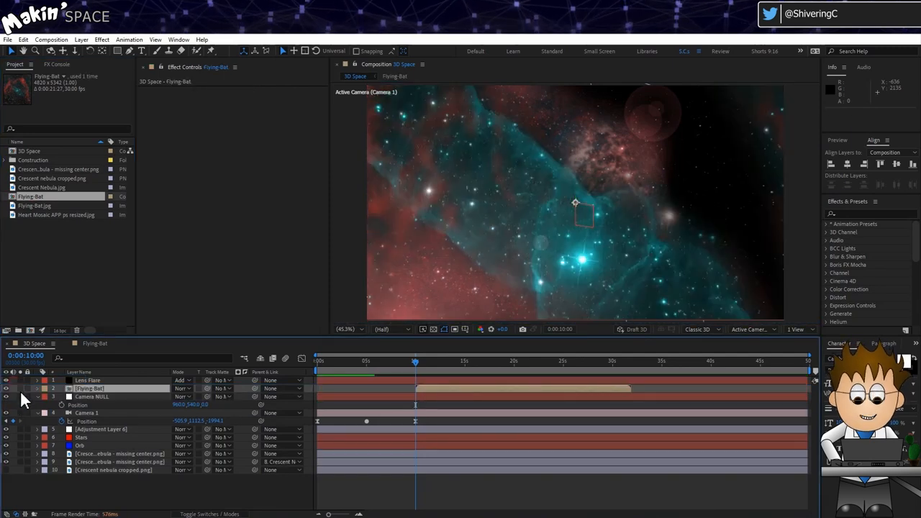
Step: Show the 3D Space comp from the Top view to see the camera and layers
{"action": "left_click", "coordinate": [209, 514]}
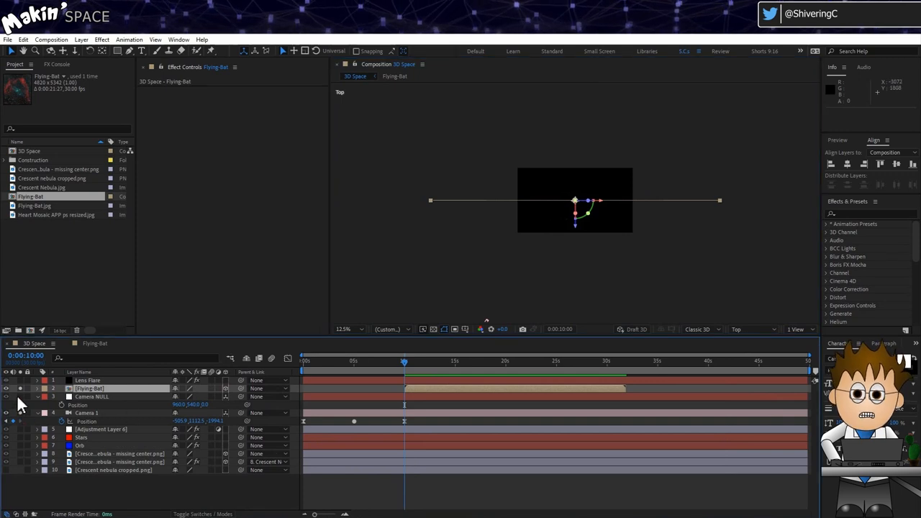
Step: Drag the Flying-Bat layer far right and deeper, to about 6672, 540, 3624
{"action": "left_click", "coordinate": [91, 396]}
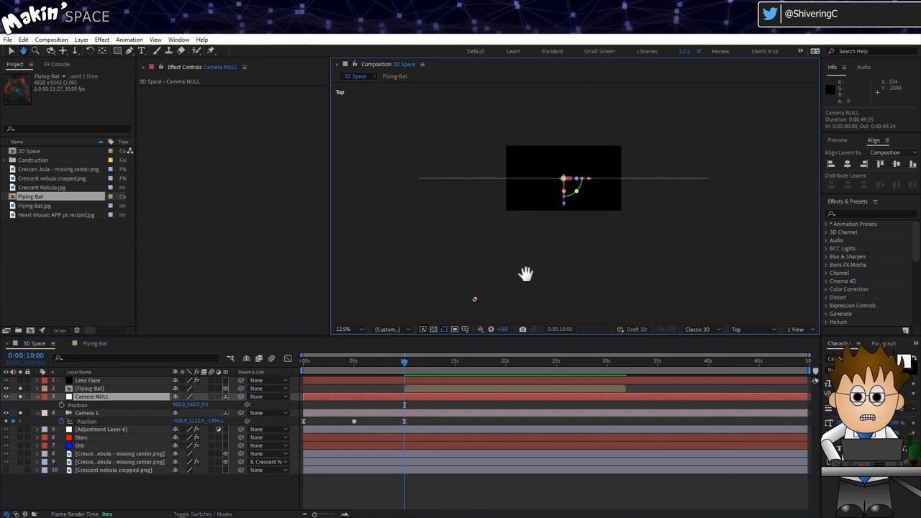
{"action": "left_click", "coordinate": [90, 387]}
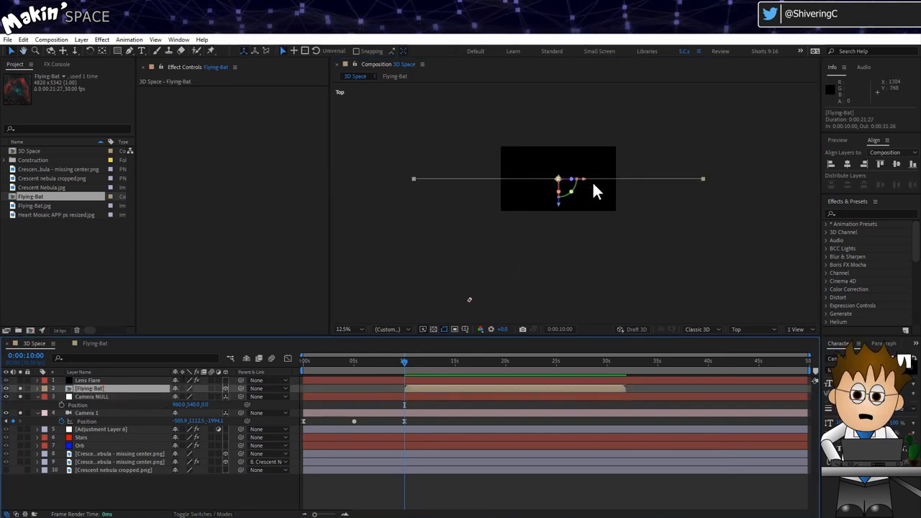
{"action": "left_click_drag", "start_coordinate": [597, 190], "coordinate": [564, 144]}
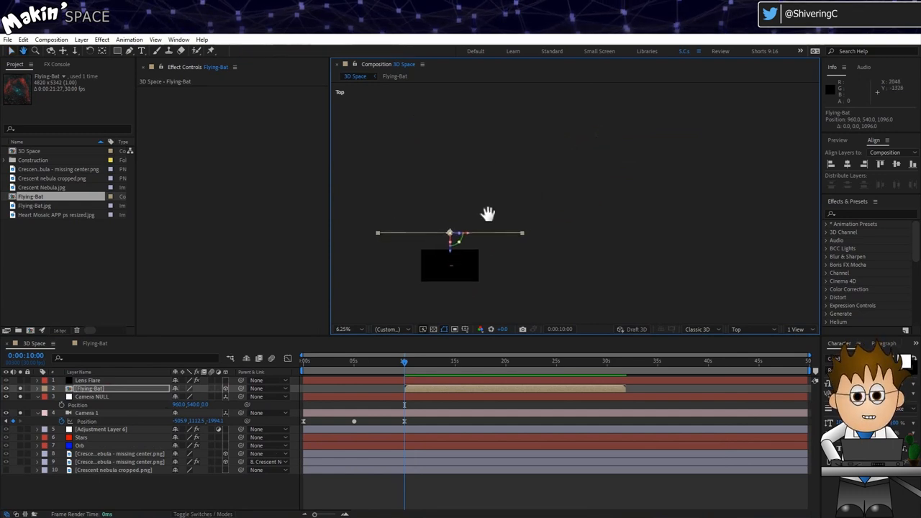
{"action": "left_click_drag", "start_coordinate": [450, 232], "coordinate": [633, 197]}
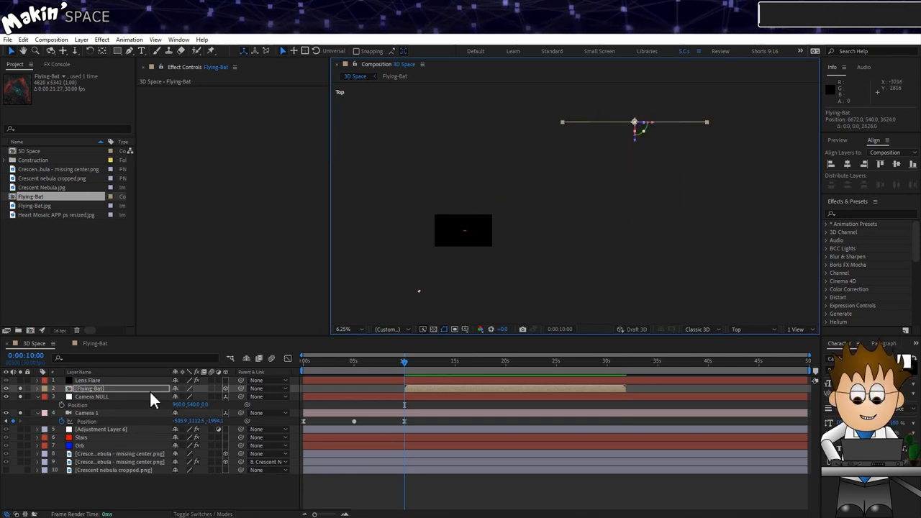
{"action": "mouse_move", "coordinate": [655, 133]}
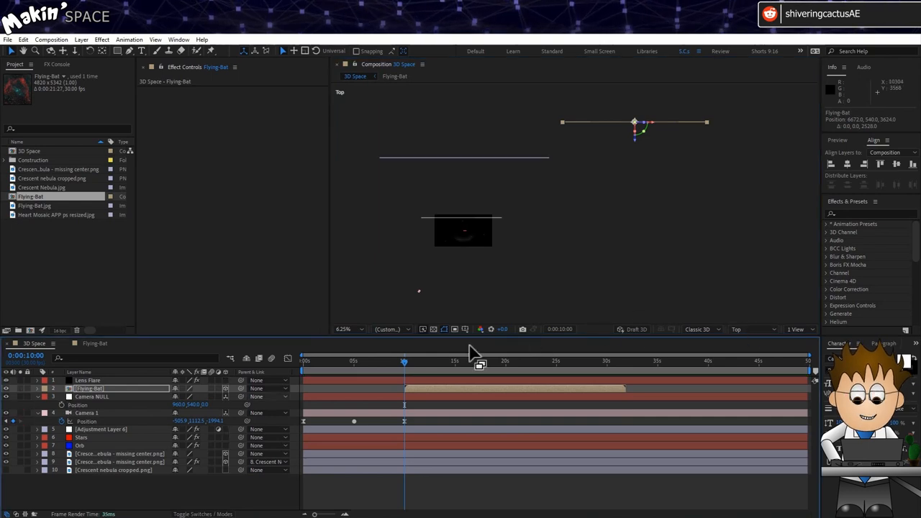
Step: Keyframe Camera NULL and Camera 1 positions toward Flying-Bat around 12–15 seconds
{"action": "left_click", "coordinate": [37, 388]}
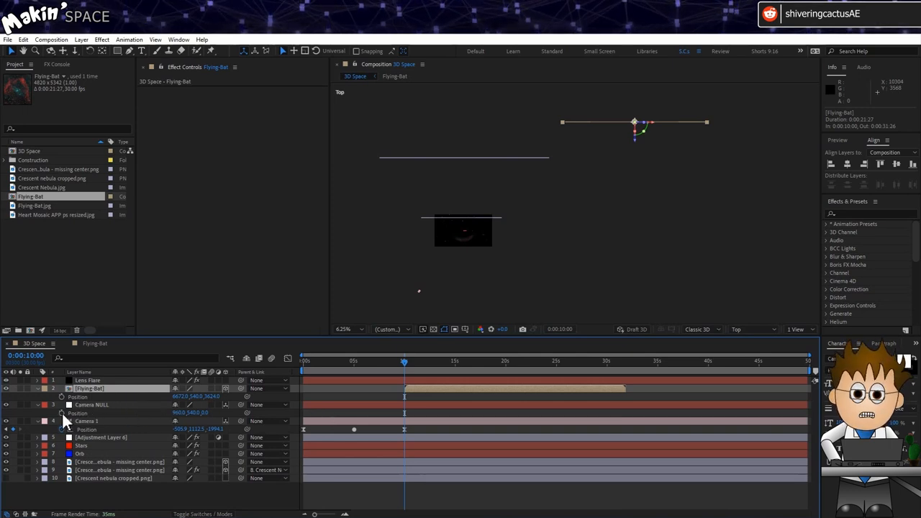
{"action": "left_click", "coordinate": [92, 405]}
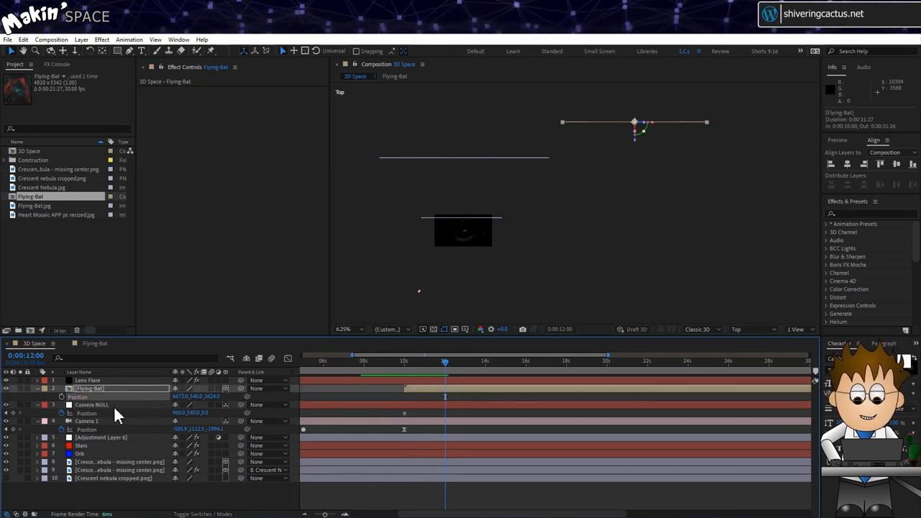
{"action": "left_click", "coordinate": [91, 404]}
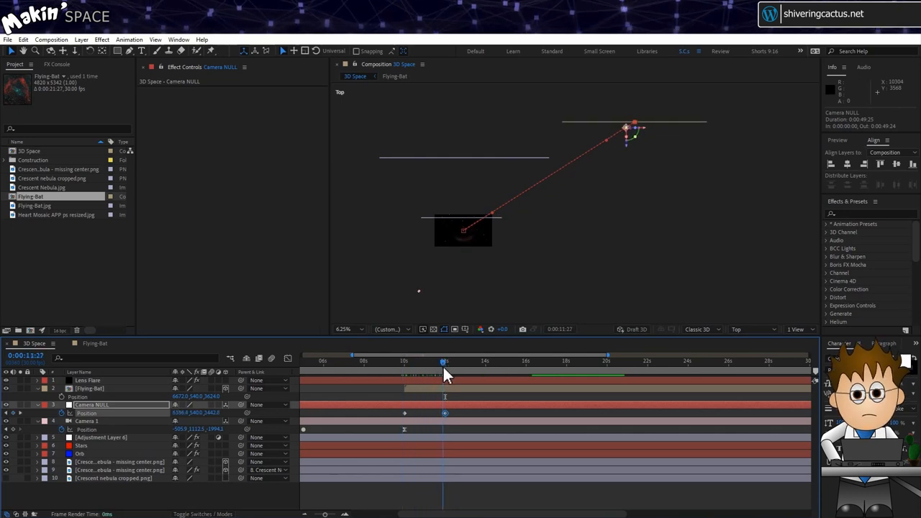
{"action": "left_click", "coordinate": [444, 361]}
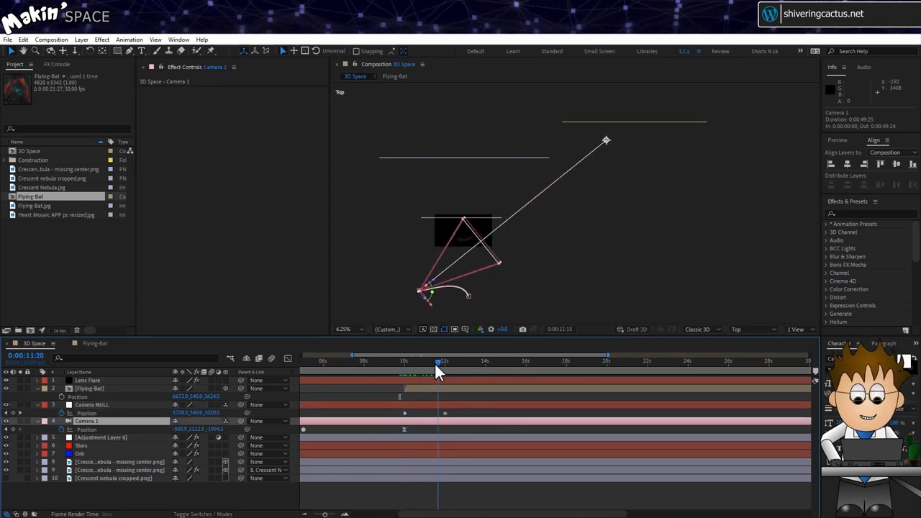
{"action": "left_click", "coordinate": [444, 361]}
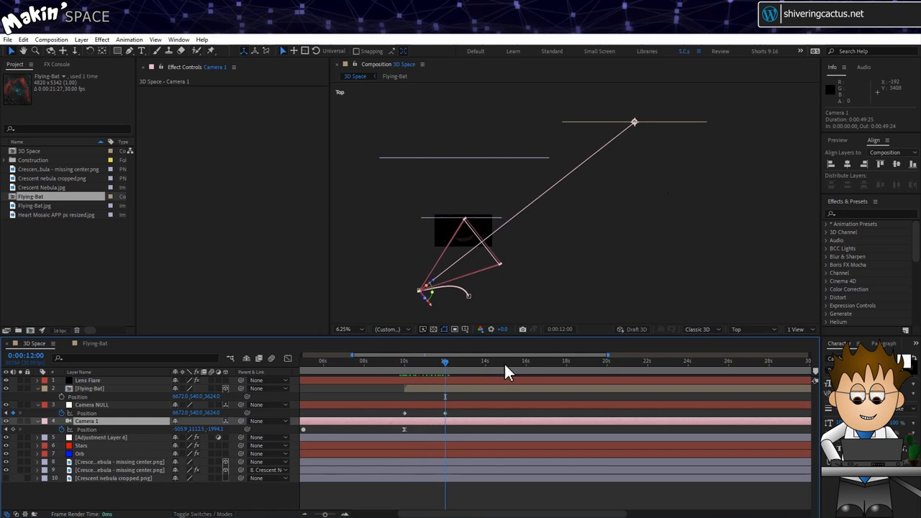
{"action": "left_click", "coordinate": [504, 361]}
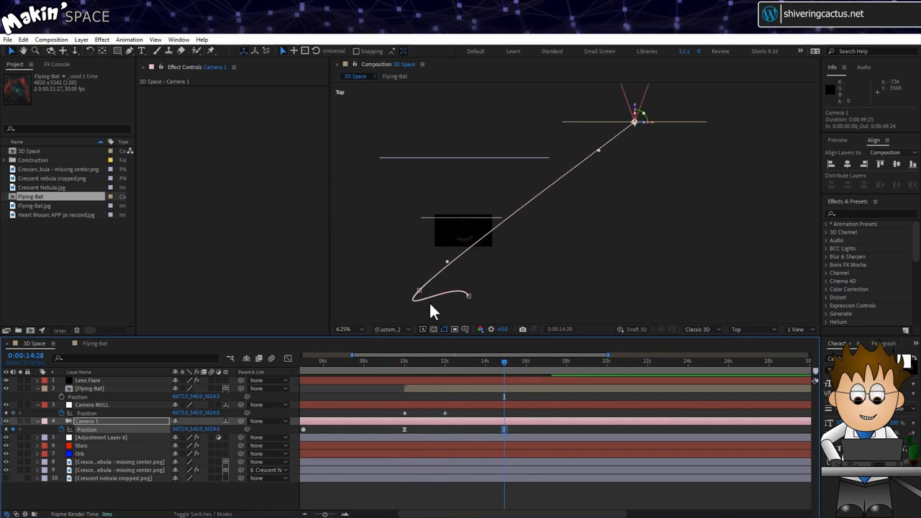
{"action": "mouse_move", "coordinate": [644, 142]}
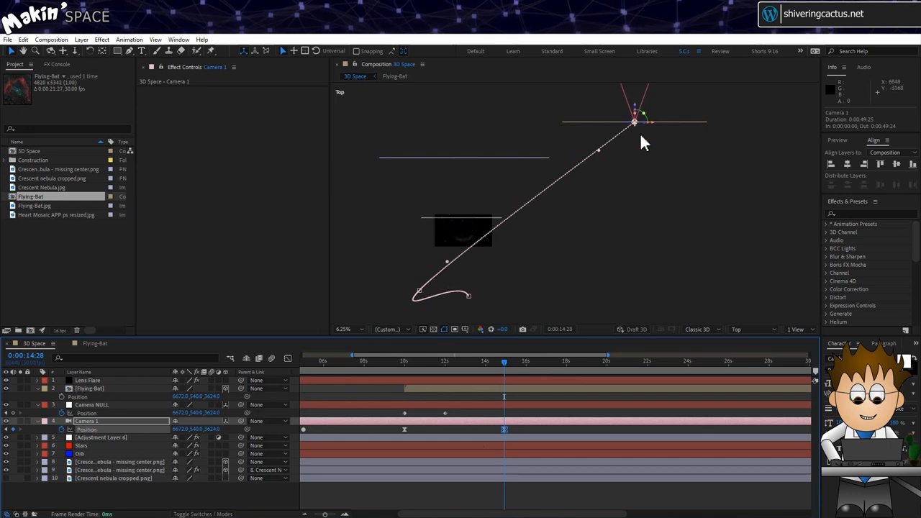
{"action": "left_click", "coordinate": [753, 329]}
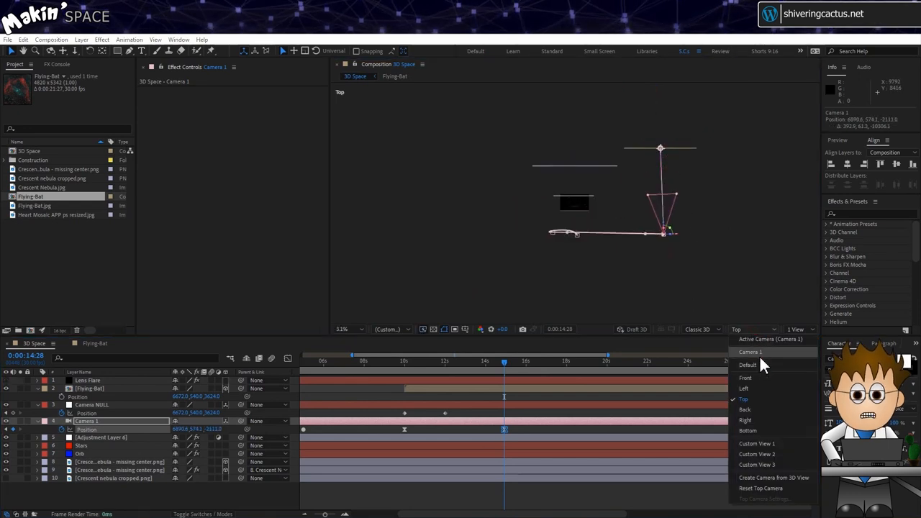
Step: View through Camera 1 and preview from the middle keyframe, framing Flying Bat at 14:28
{"action": "left_click", "coordinate": [751, 351]}
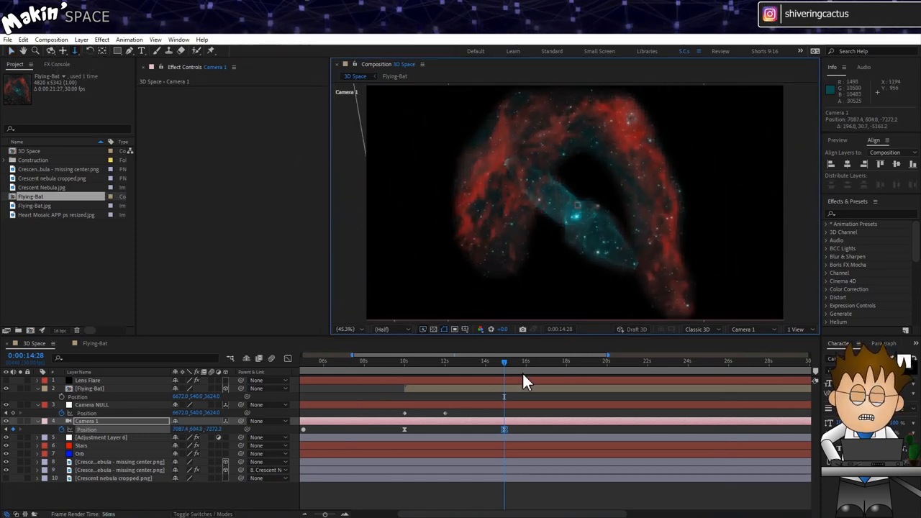
{"action": "left_click", "coordinate": [400, 359]}
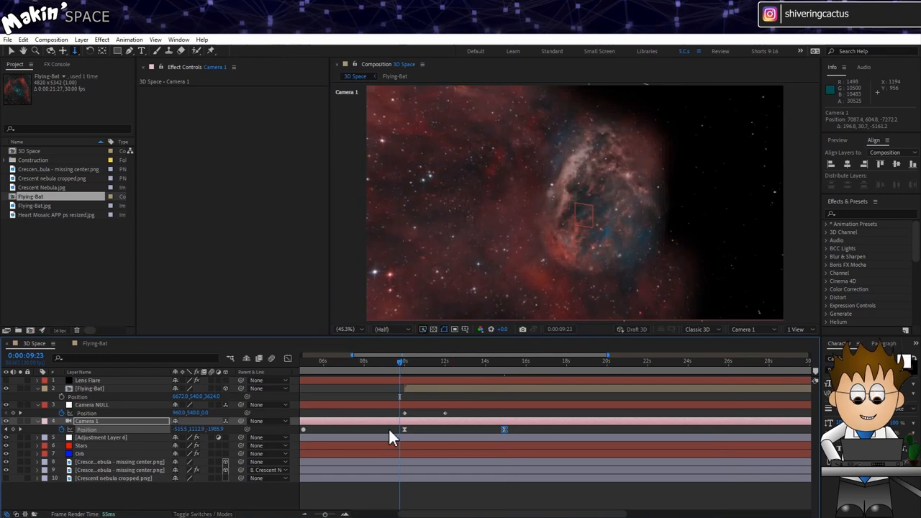
{"action": "key", "text": "space"}
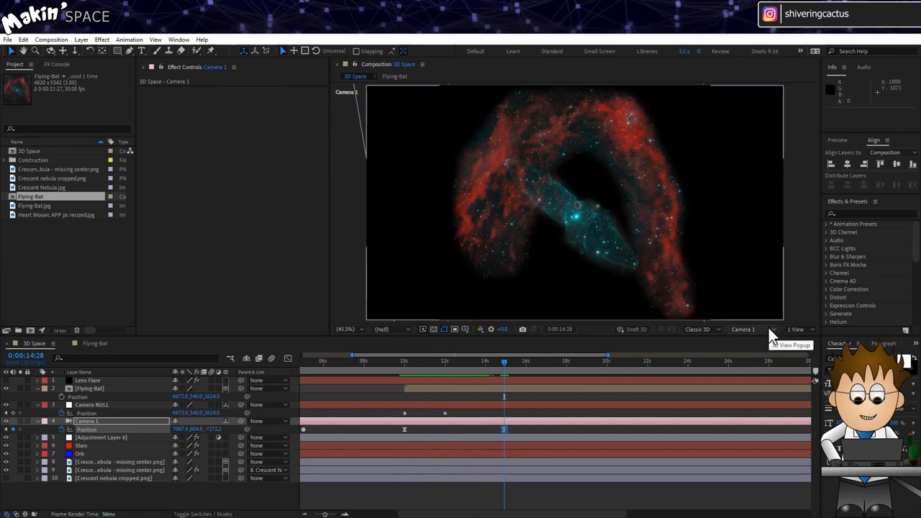
{"action": "left_click", "coordinate": [744, 329]}
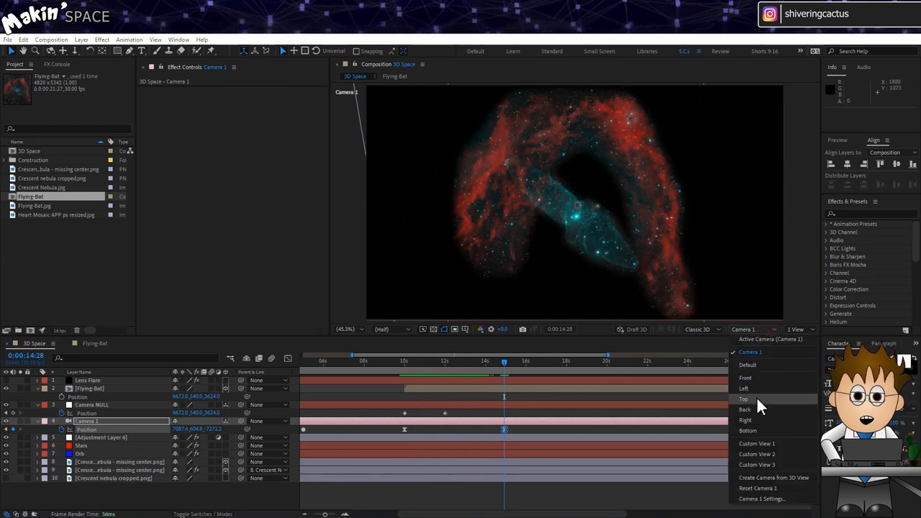
Step: In Top view near 11 seconds, reshape the camera path to place Flying-Bat at 27069.4, 540, 10059.4
{"action": "left_click", "coordinate": [743, 399]}
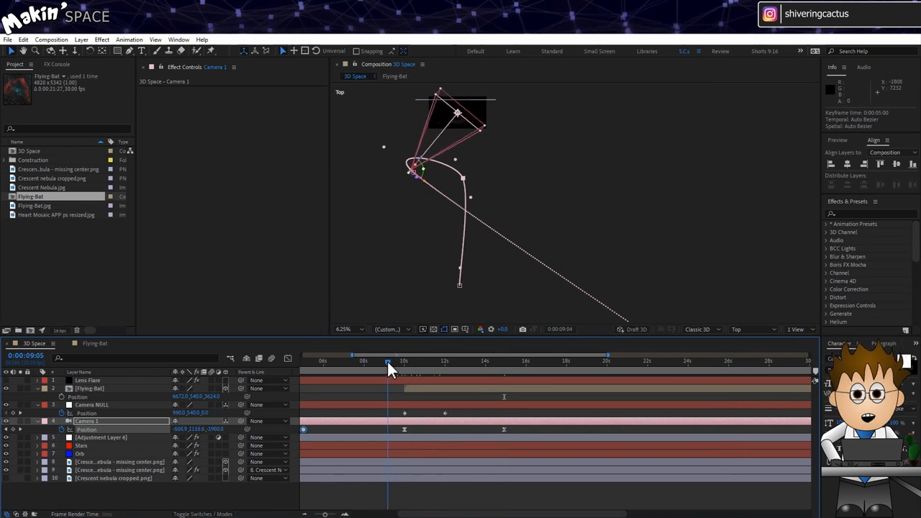
{"action": "left_click_drag", "start_coordinate": [387, 360], "coordinate": [438, 360]}
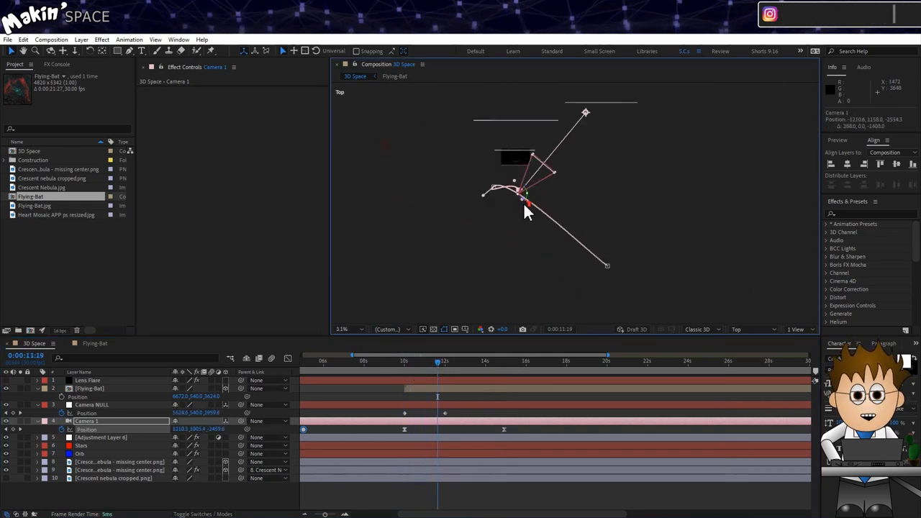
{"action": "left_click_drag", "start_coordinate": [525, 206], "coordinate": [608, 250]}
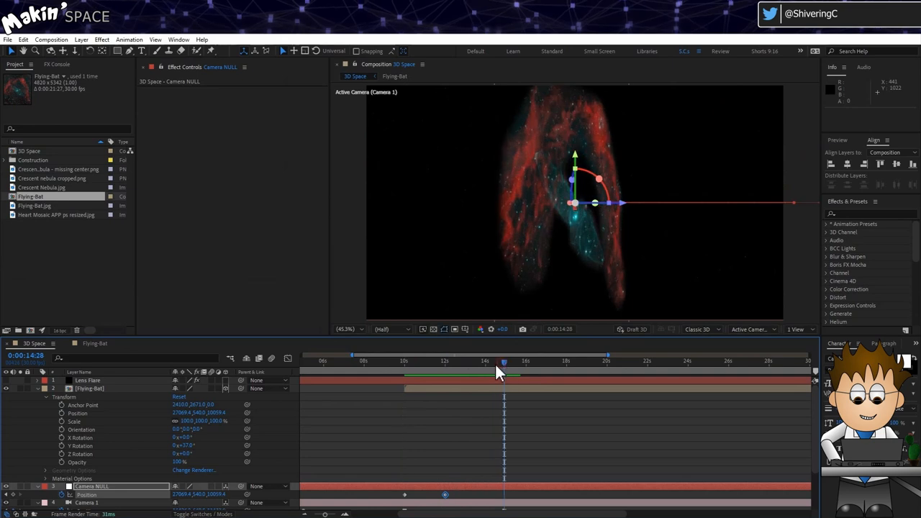
Step: Scale Flying-Bat to 61% and orbit the camera around the nebula
{"action": "left_click_drag", "start_coordinate": [183, 445], "coordinate": [220, 445]}
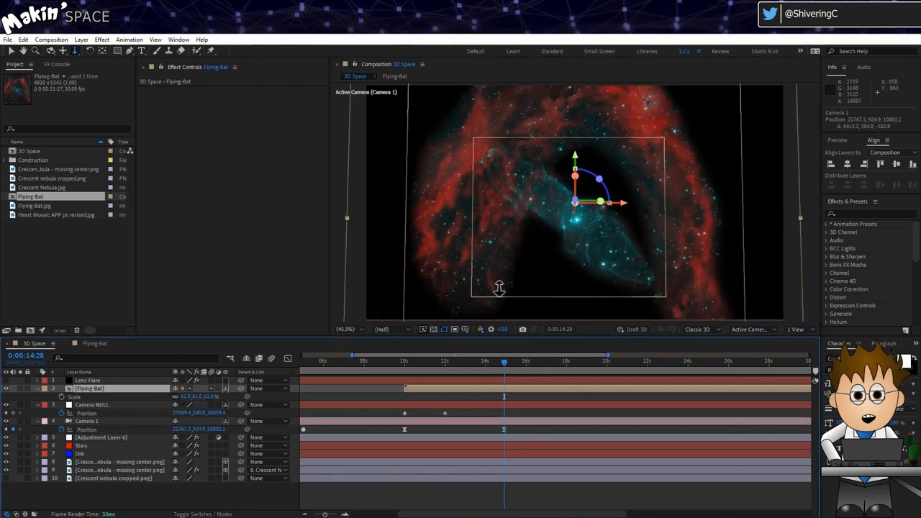
{"action": "left_click", "coordinate": [90, 421]}
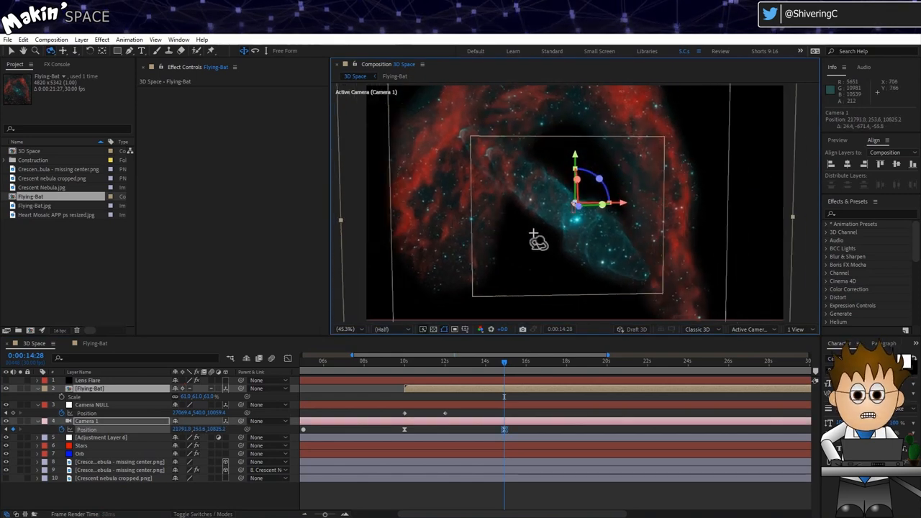
{"action": "left_click_drag", "start_coordinate": [540, 241], "coordinate": [525, 244]}
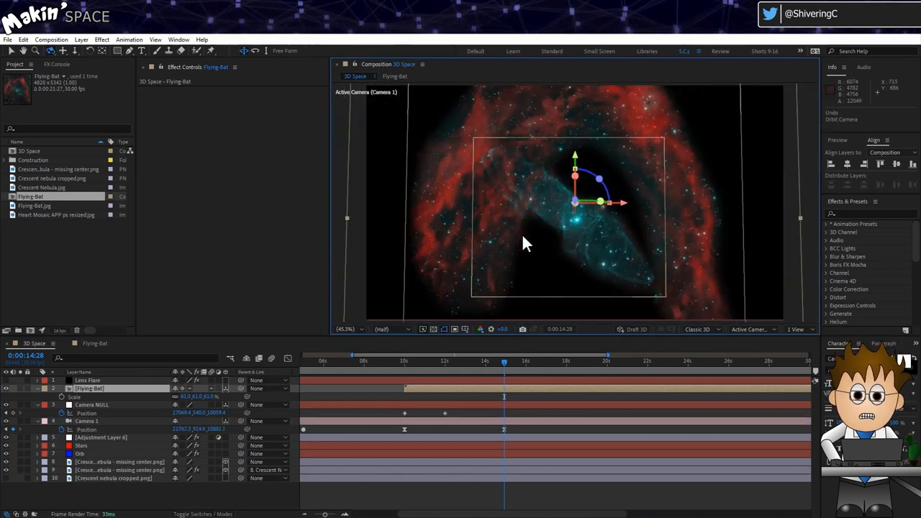
Step: Dolly Camera 1 at 21:26 to add a position keyframe drifting past the nebula
{"action": "left_click", "coordinate": [87, 421]}
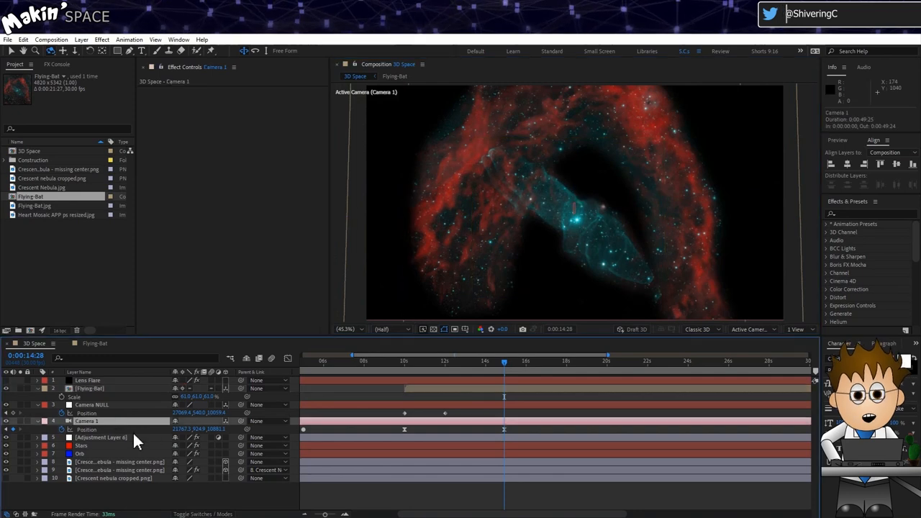
{"action": "left_click", "coordinate": [606, 361]}
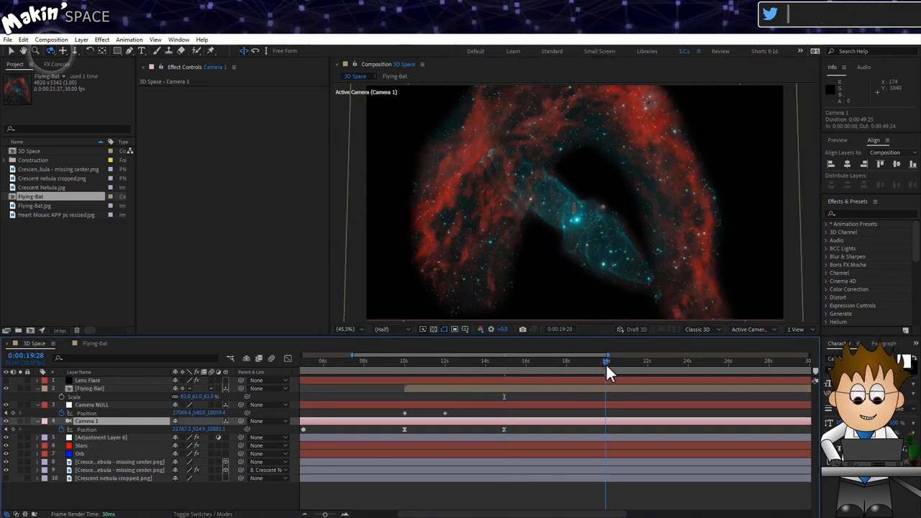
{"action": "left_click_drag", "start_coordinate": [607, 361], "coordinate": [644, 360]}
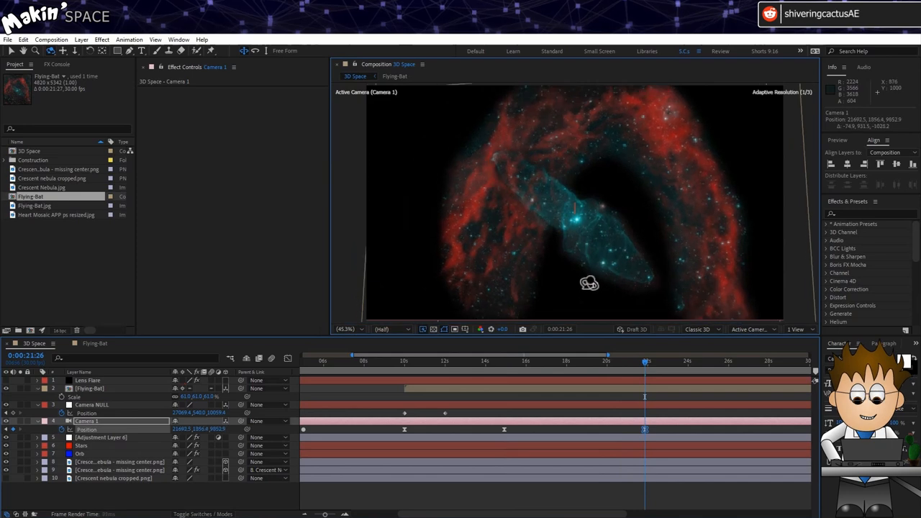
{"action": "left_click", "coordinate": [503, 360]}
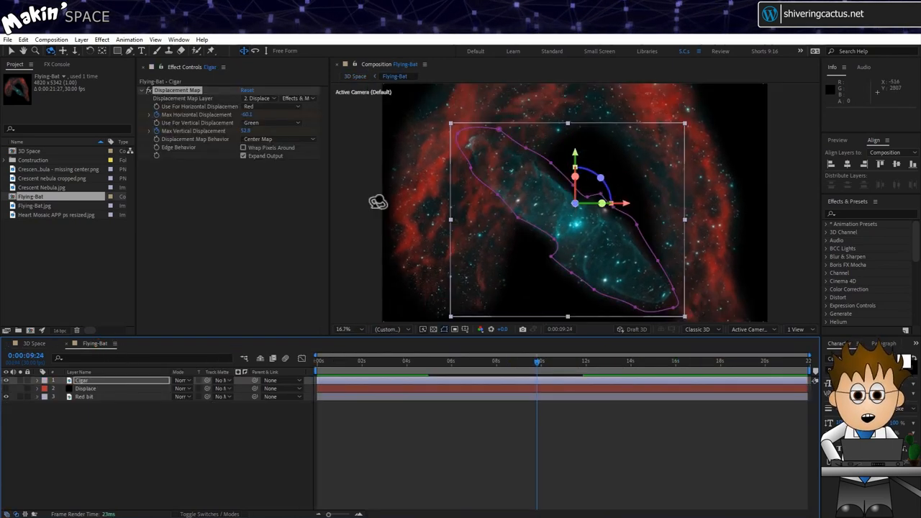
Step: Select the Red bit layer in the Flying-Bat composition
{"action": "left_click", "coordinate": [6, 380]}
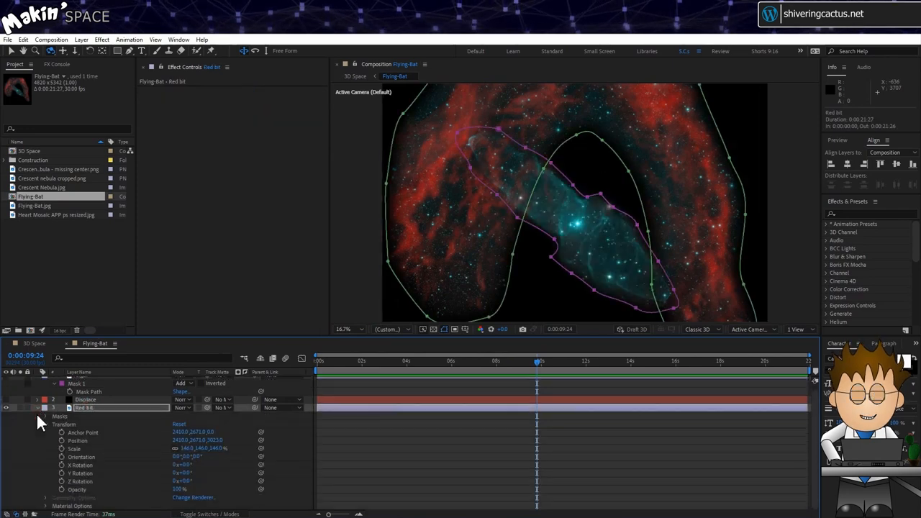
Step: Open the mode dropdown for Red bit's Mask 2
{"action": "left_click", "coordinate": [183, 432]}
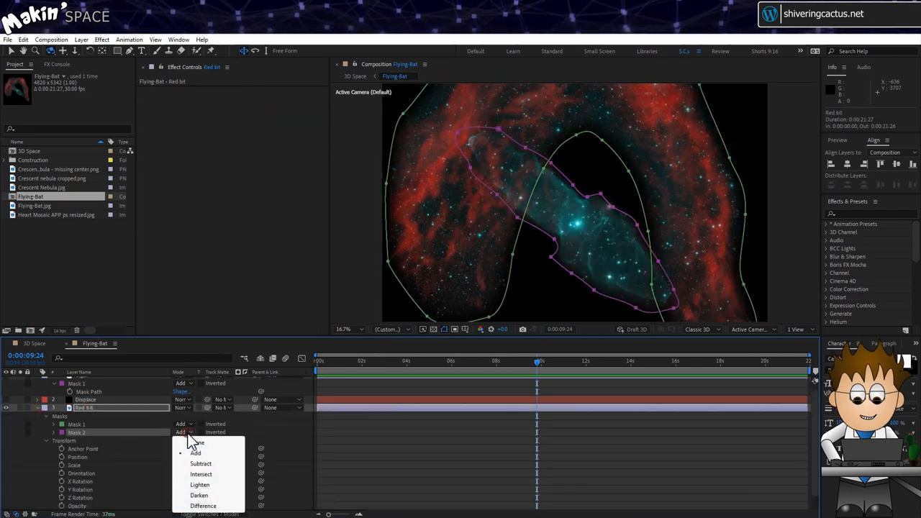
Step: Set Mask 2 to Subtract, duplicate Red bit, delete its Mask 2 and add red Tritone
{"action": "left_click", "coordinate": [201, 463]}
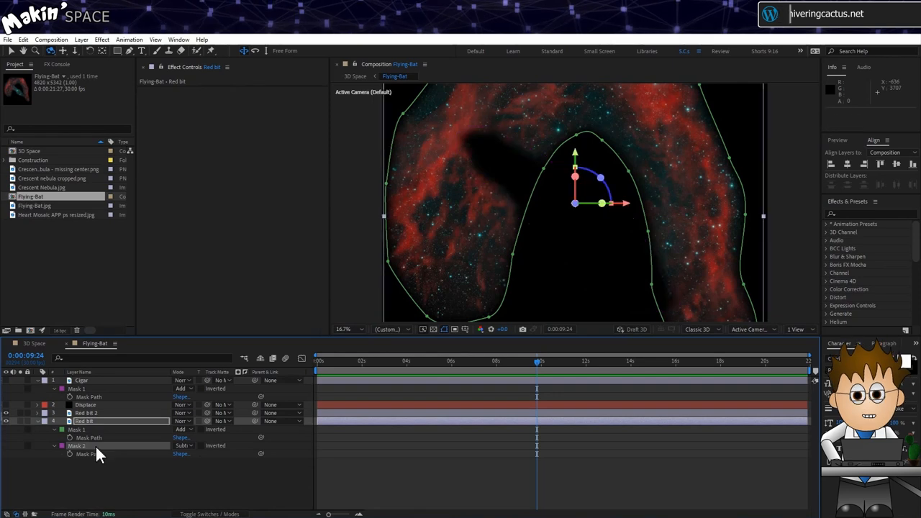
{"action": "left_click", "coordinate": [102, 39]}
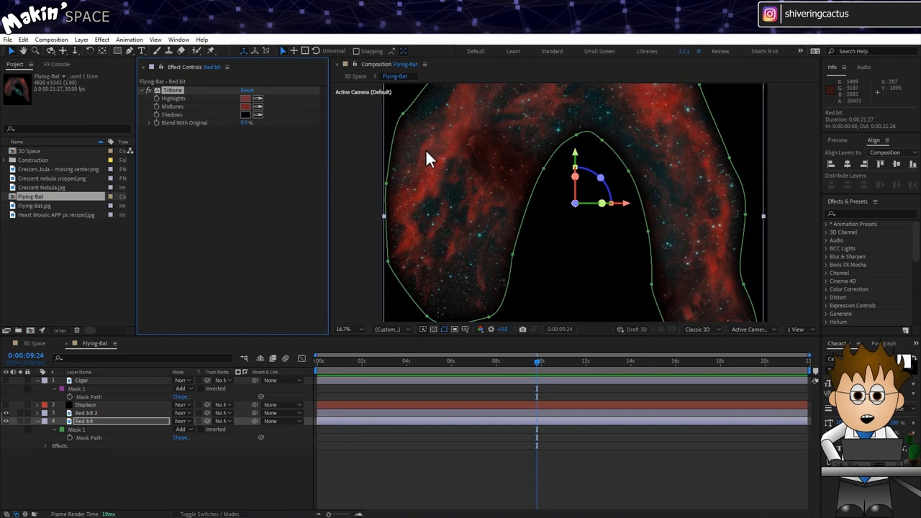
{"action": "mouse_move", "coordinate": [10, 414]}
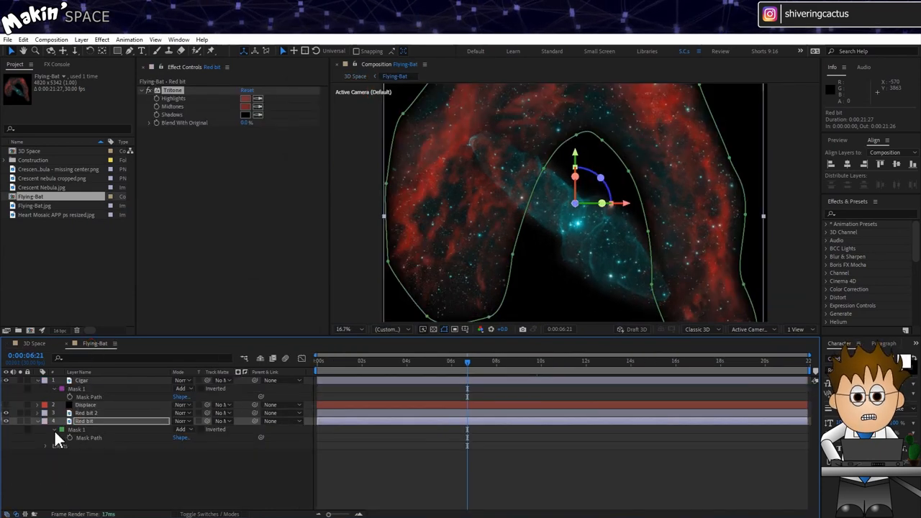
{"action": "left_click", "coordinate": [86, 412]}
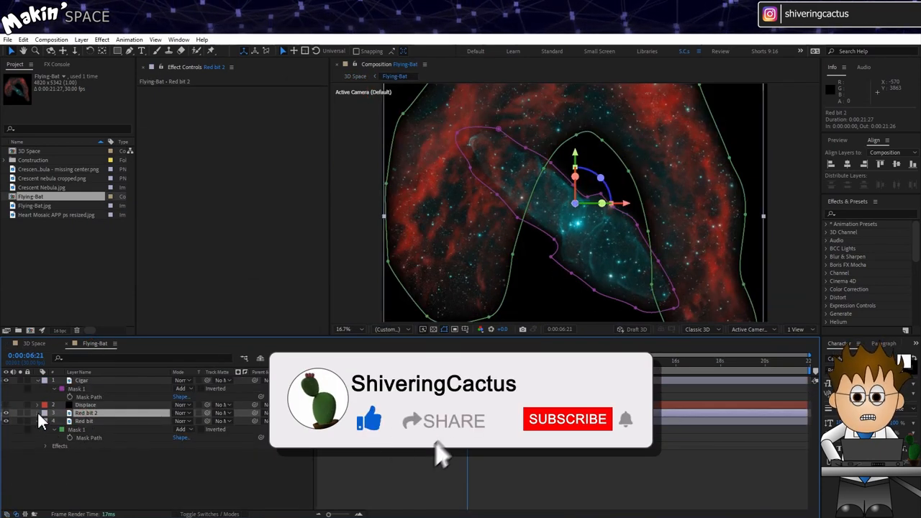
Step: Confirm Red bit 2's Mask 2 is Subtract and return to the 3D Space comp
{"action": "left_click", "coordinate": [38, 421]}
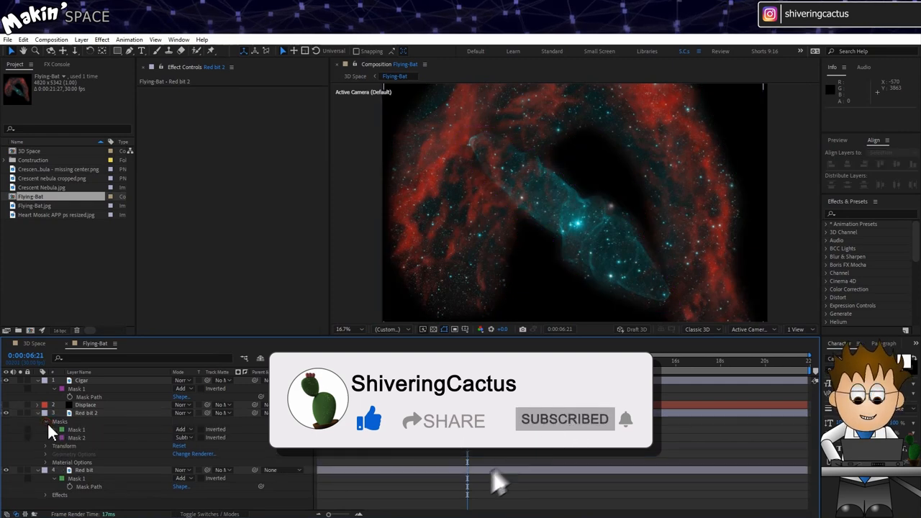
{"action": "left_click", "coordinate": [46, 437]}
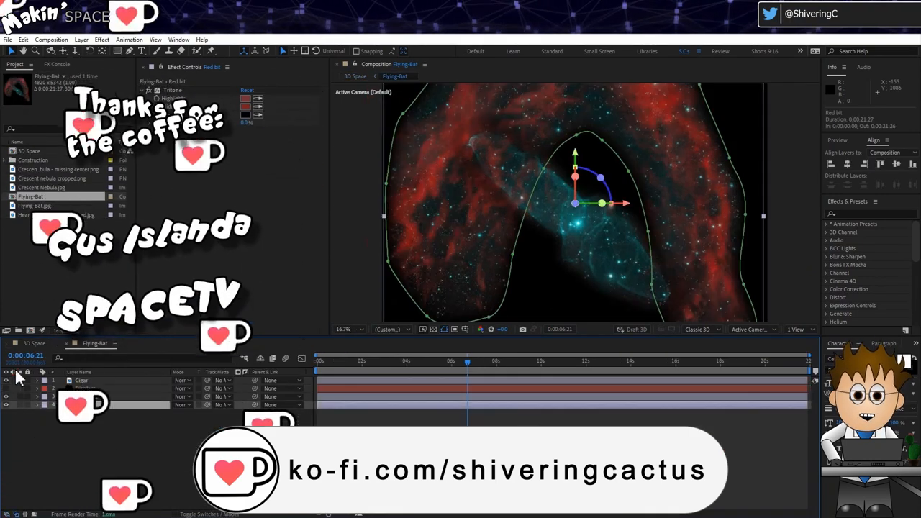
{"action": "left_click", "coordinate": [102, 39]}
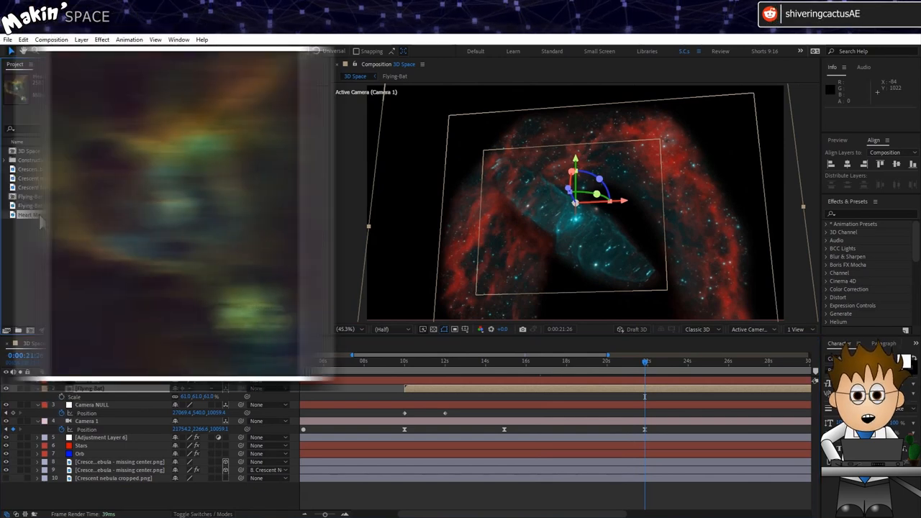
Step: Move Camera NULL to a new 24-second keyframe and add Heart Mosaic to 3D Space
{"action": "left_click", "coordinate": [57, 215]}
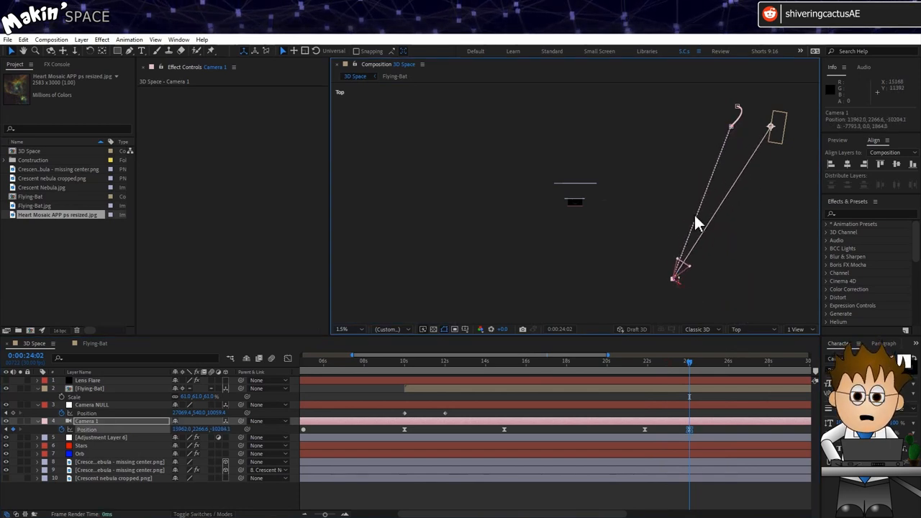
{"action": "left_click", "coordinate": [91, 404]}
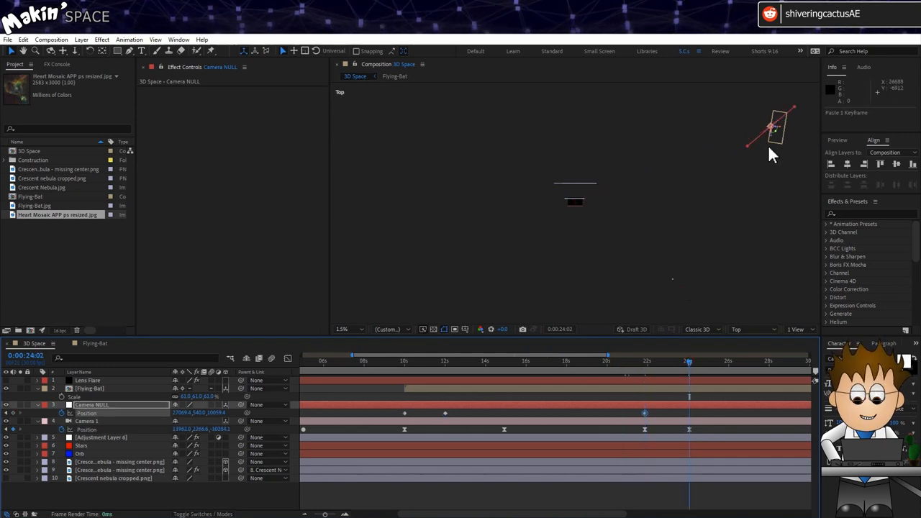
{"action": "left_click_drag", "start_coordinate": [770, 128], "coordinate": [770, 297]}
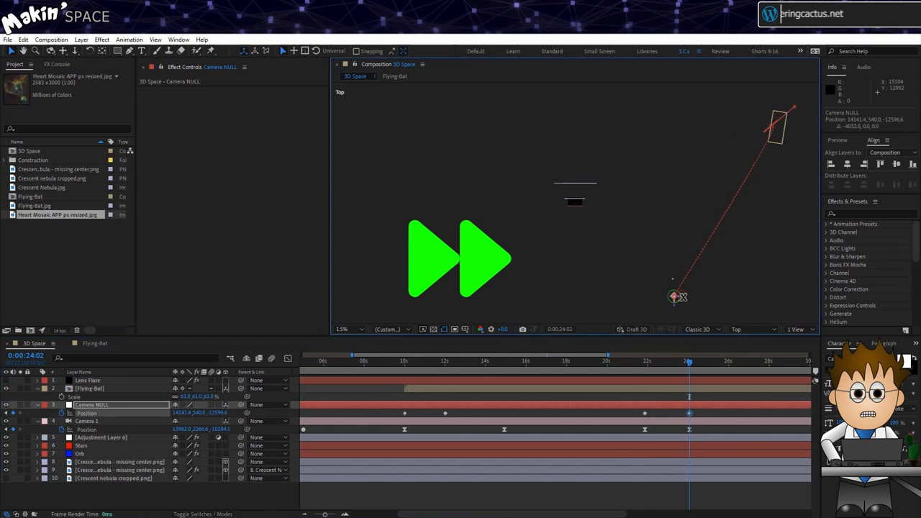
{"action": "left_click", "coordinate": [752, 329]}
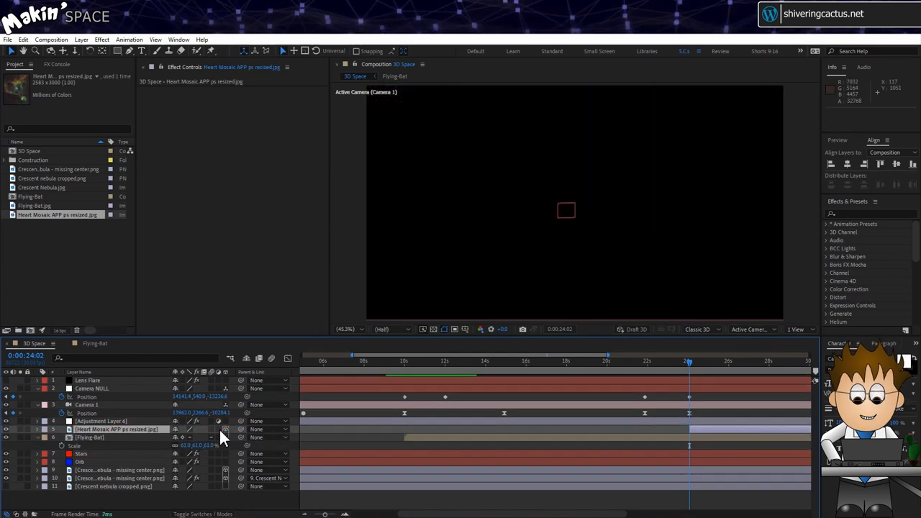
Step: Make Heart Mosaic 3D, parent it to Camera NULL, and mask the heart nebula outline
{"action": "left_click", "coordinate": [38, 430]}
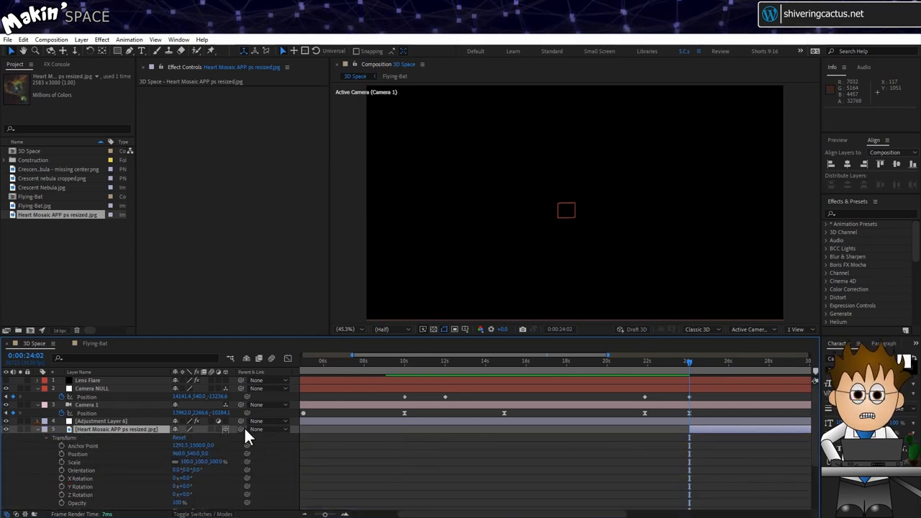
{"action": "left_click", "coordinate": [270, 429]}
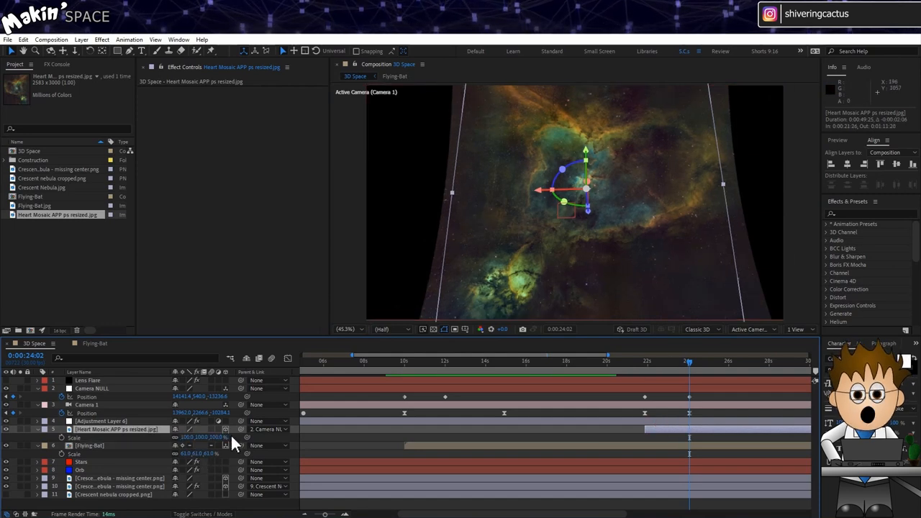
{"action": "left_click", "coordinate": [270, 429]}
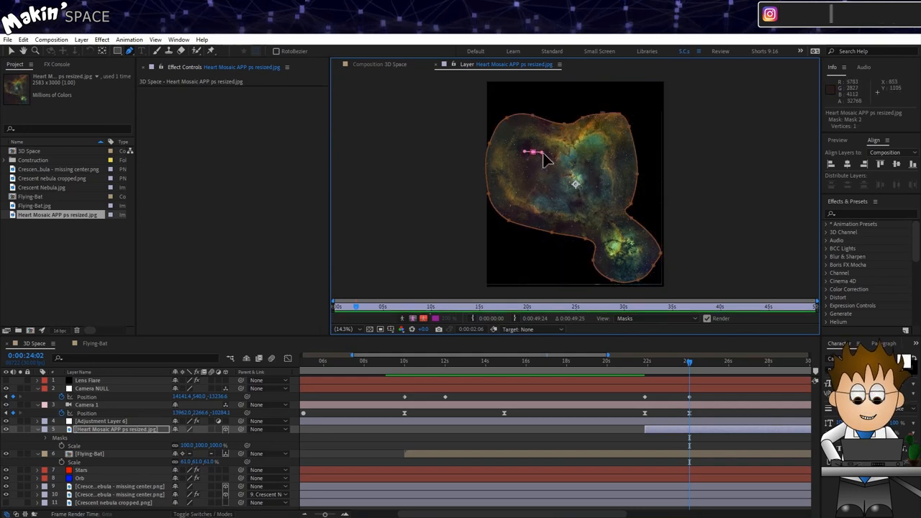
Step: Draw a closed inner mask inside the Heart Mosaic nebula
{"action": "left_click", "coordinate": [587, 219]}
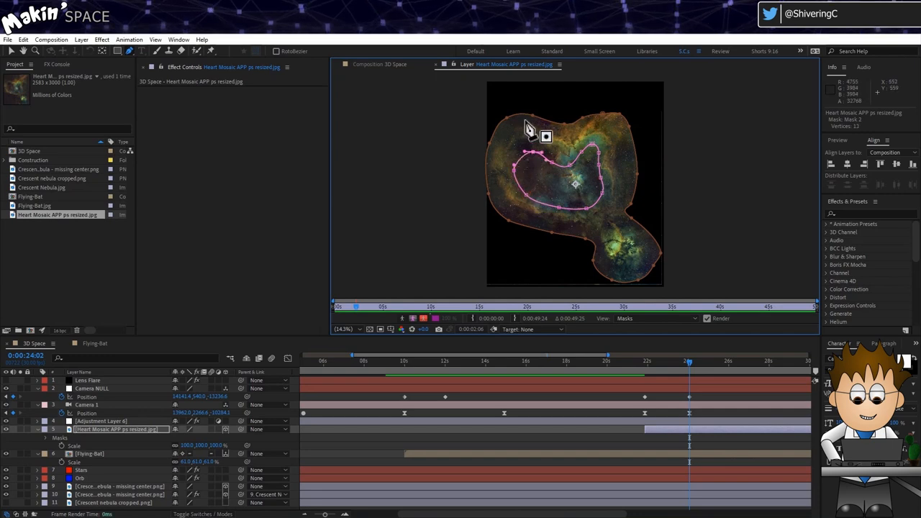
{"action": "left_click_drag", "start_coordinate": [545, 136], "coordinate": [592, 149]}
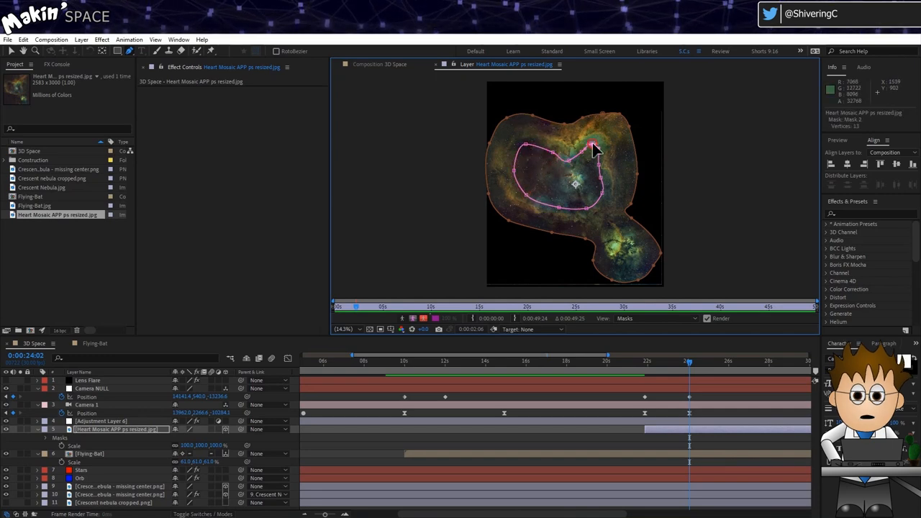
{"action": "left_click", "coordinate": [115, 429]}
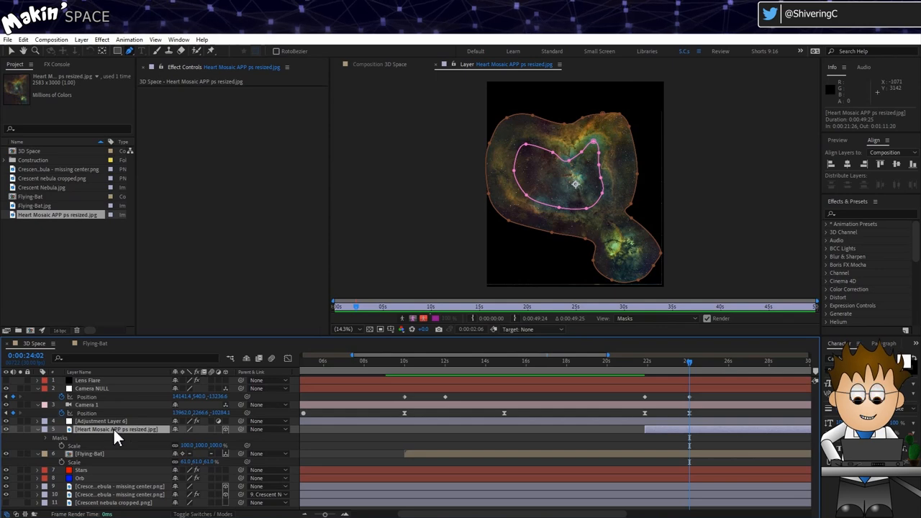
Step: Raise the mask feathers to 248 and 294 pixels for soft nebula edges
{"action": "left_click", "coordinate": [46, 437]}
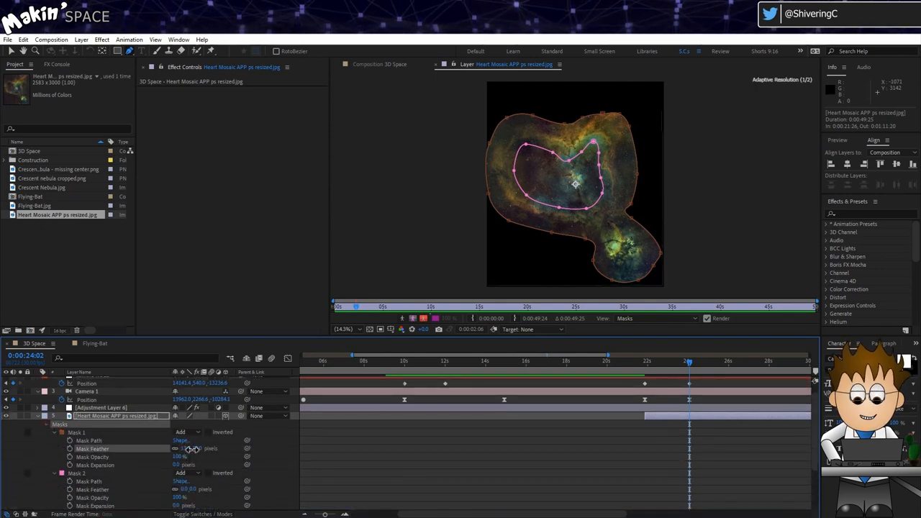
{"action": "left_click_drag", "start_coordinate": [192, 448], "coordinate": [297, 450]}
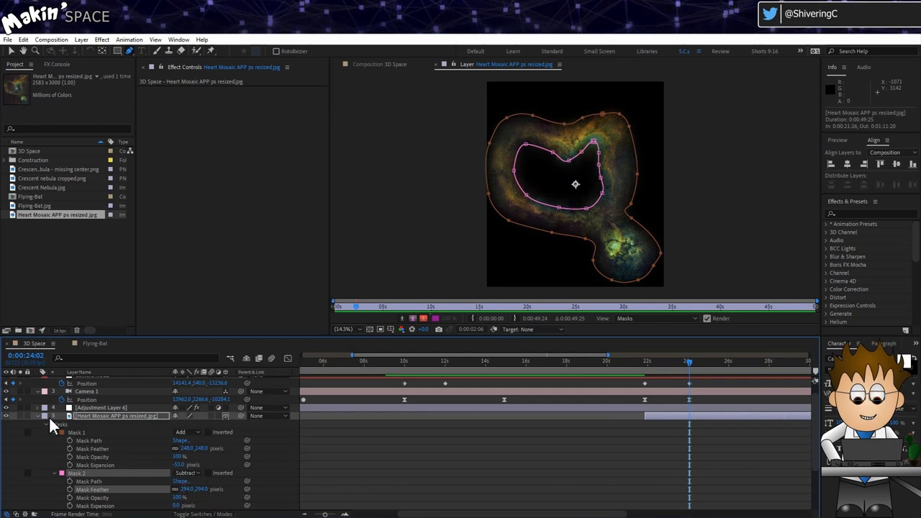
{"action": "left_click", "coordinate": [376, 64]}
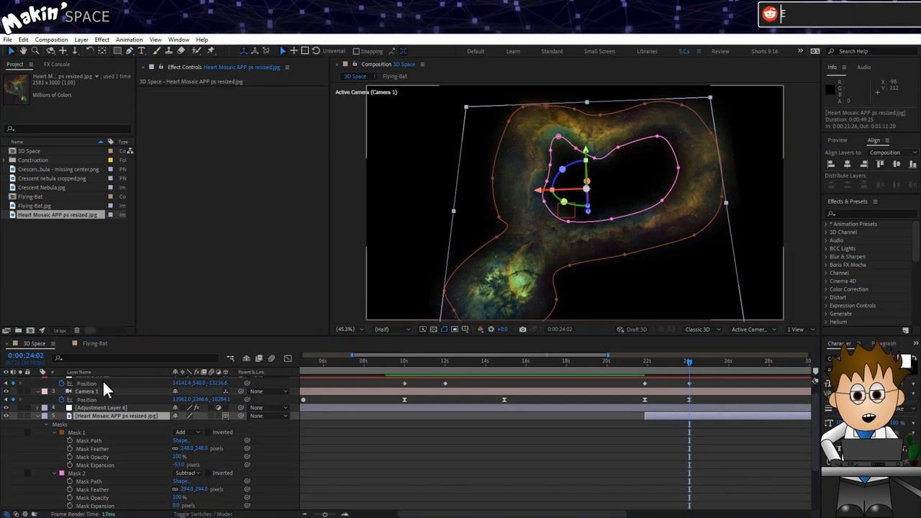
{"action": "left_click", "coordinate": [24, 39]}
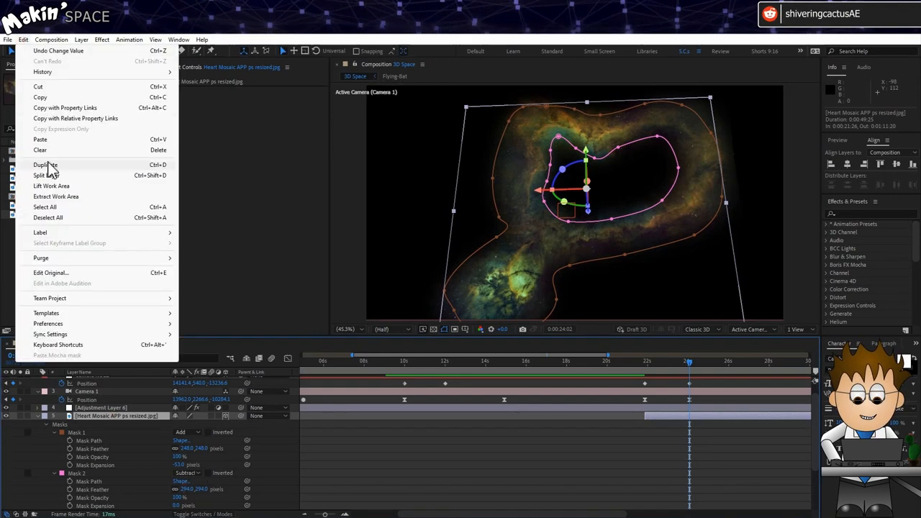
Step: Duplicate Heart Mosaic, parent the copy to the original, and set Mask 1 None, Mask 2 Add
{"action": "left_click", "coordinate": [45, 165]}
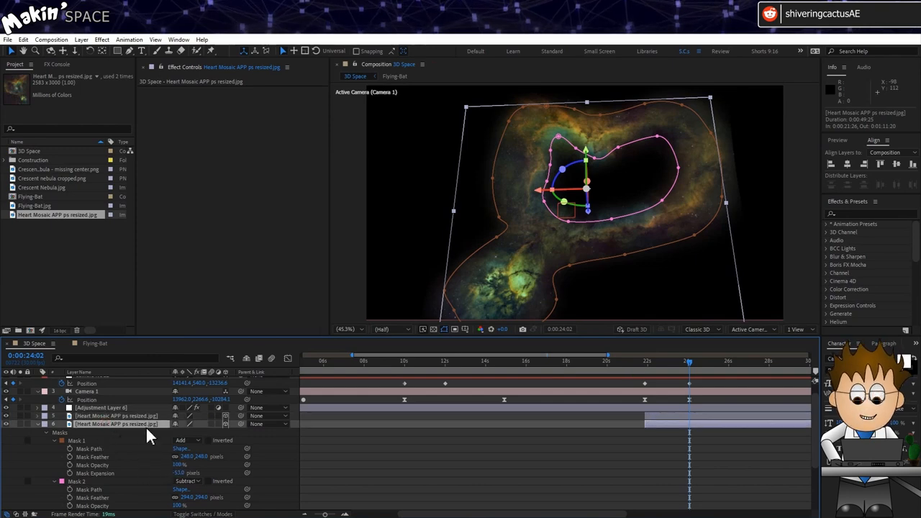
{"action": "left_click", "coordinate": [270, 423]}
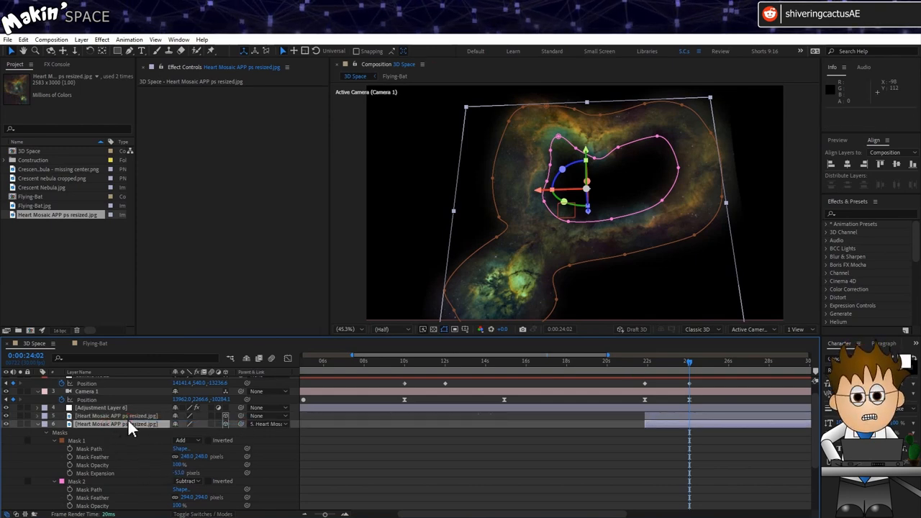
{"action": "left_click", "coordinate": [188, 424]}
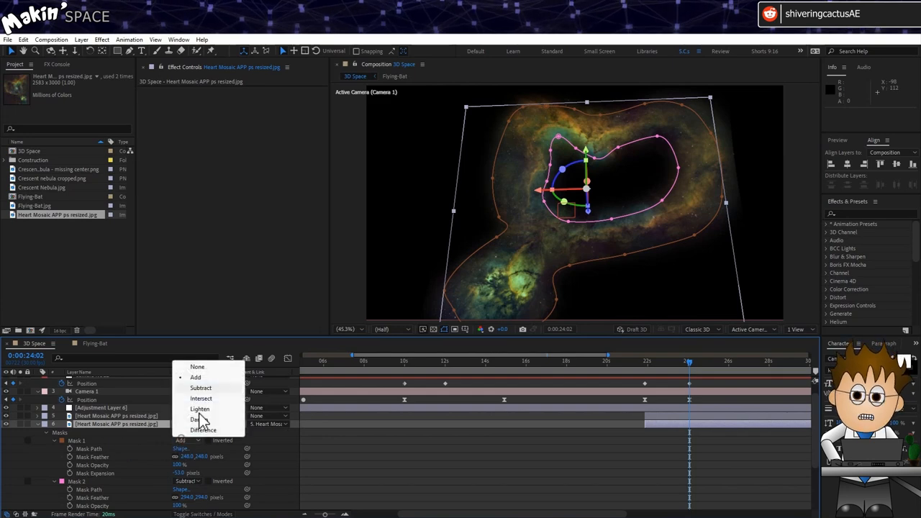
{"action": "left_click", "coordinate": [197, 367]}
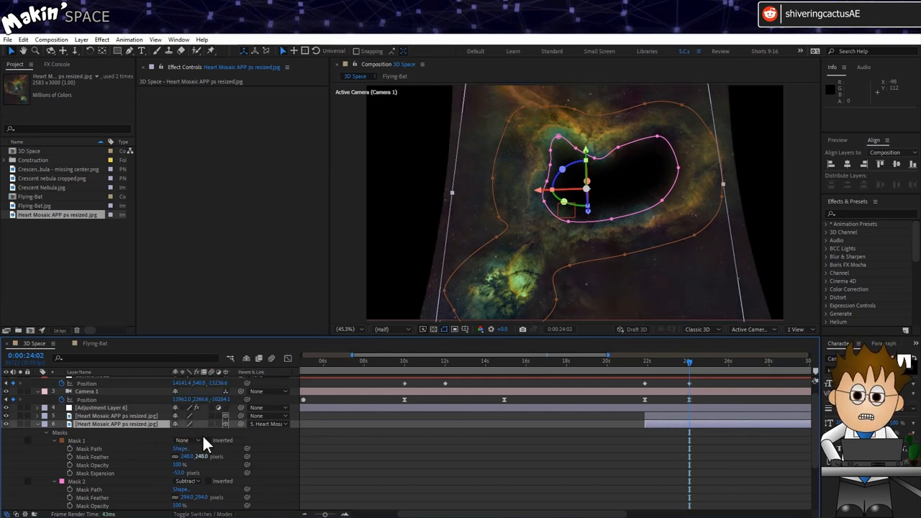
{"action": "left_click", "coordinate": [185, 480]}
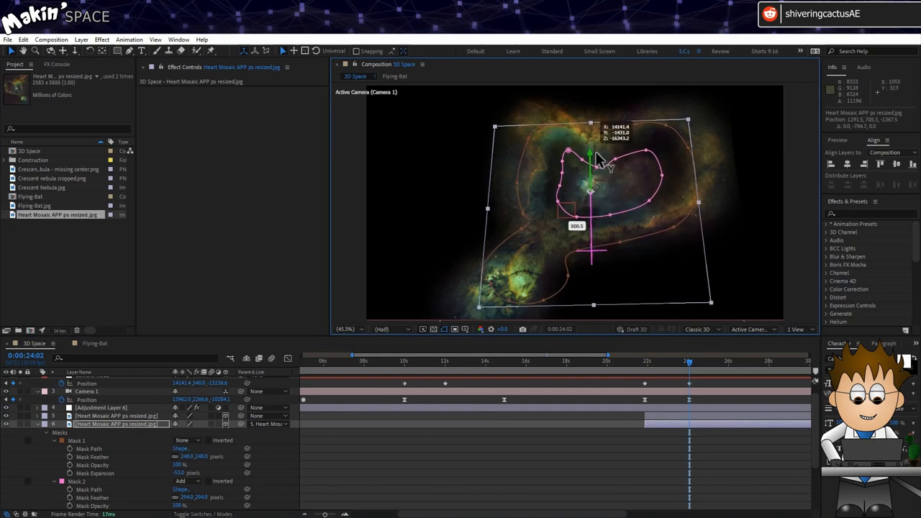
{"action": "key", "text": "s"}
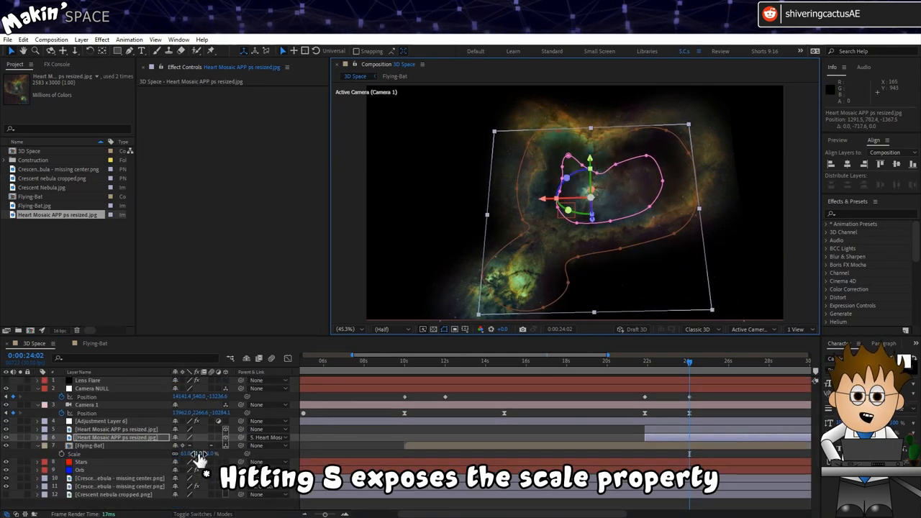
Step: Reveal the duplicate nebula's Scale property for resizing to 154%
{"action": "key", "text": "s"}
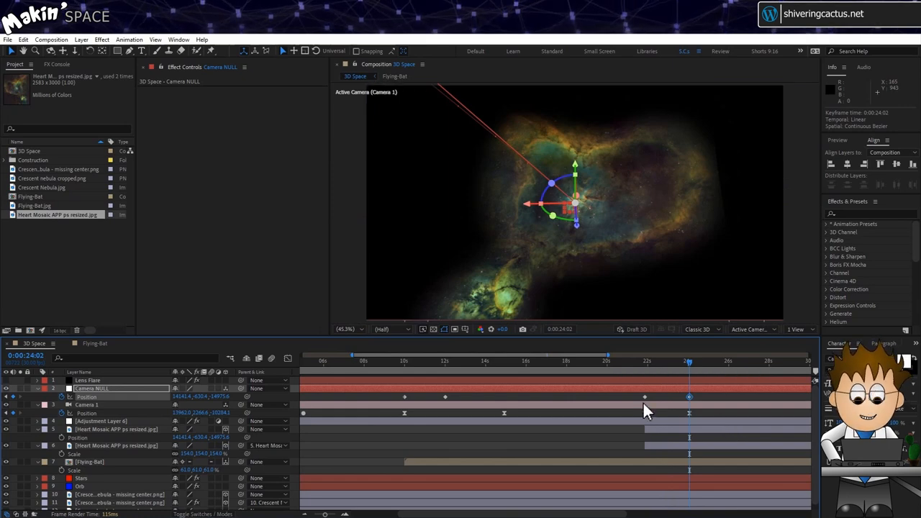
{"action": "mouse_move", "coordinate": [655, 396]}
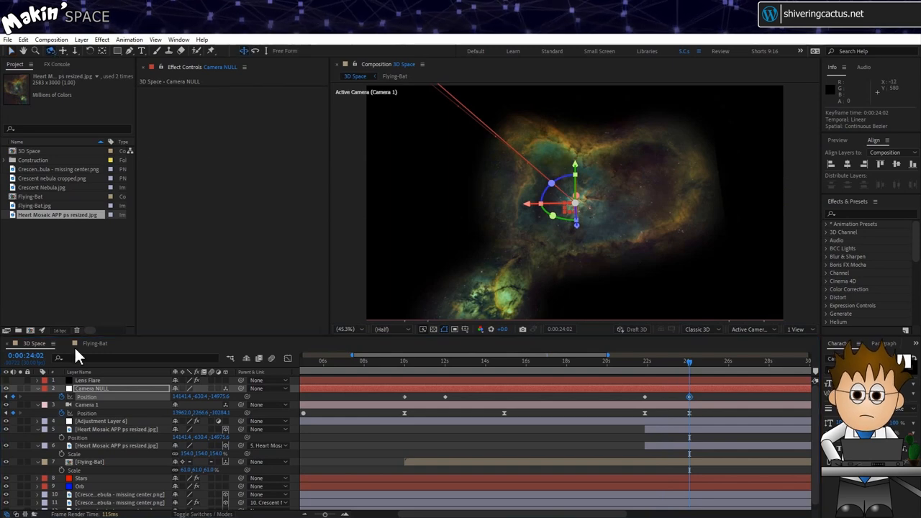
Step: Move Camera 1 to 15265.4, 1721.7, -8217.5 and expand the duplicate layer's properties
{"action": "left_click", "coordinate": [87, 405]}
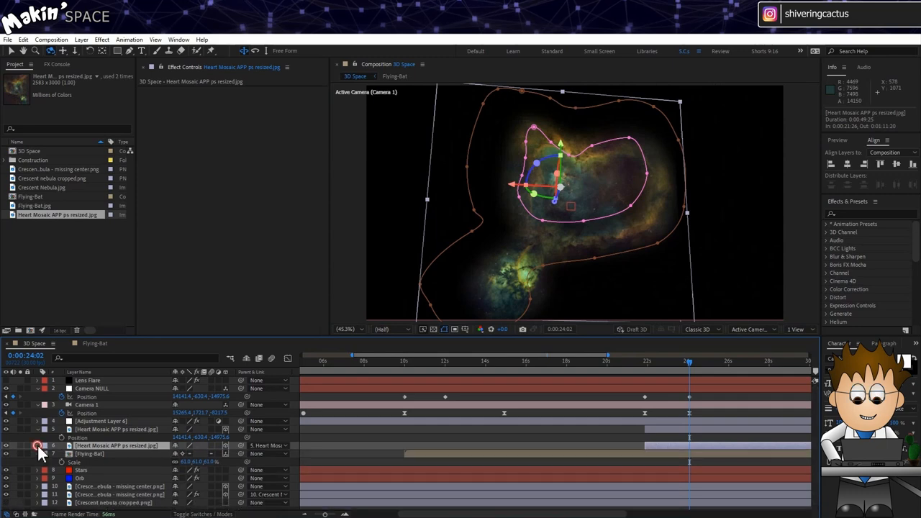
{"action": "left_click", "coordinate": [37, 446]}
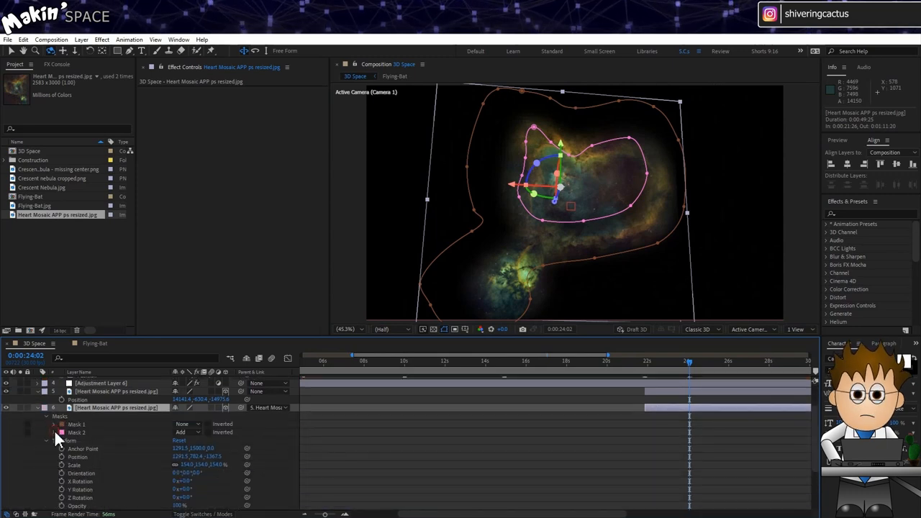
{"action": "left_click", "coordinate": [54, 432]}
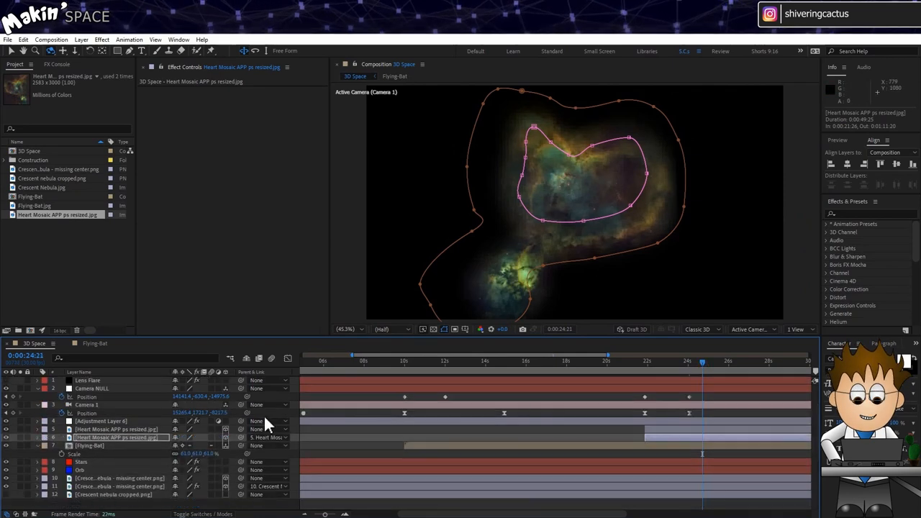
Step: Select the Stars layer and preview the star field around 14 seconds
{"action": "left_click", "coordinate": [80, 461]}
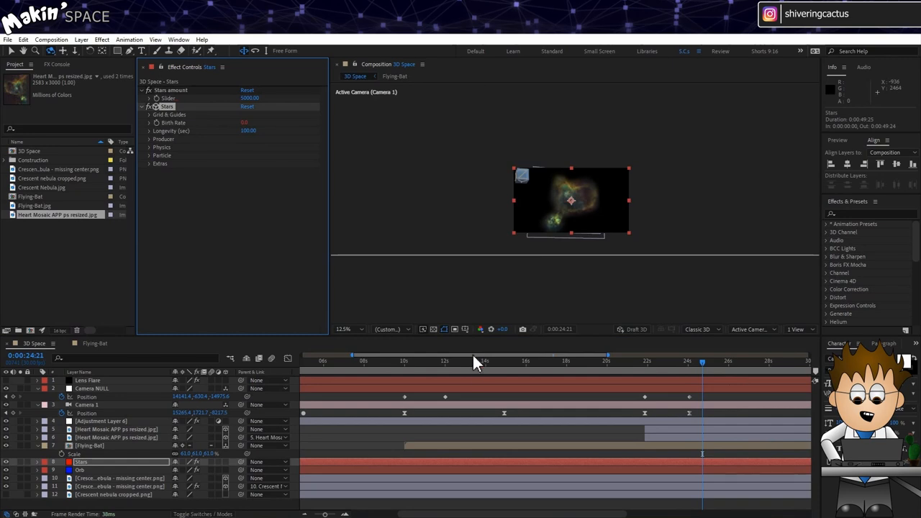
{"action": "left_click", "coordinate": [446, 360]}
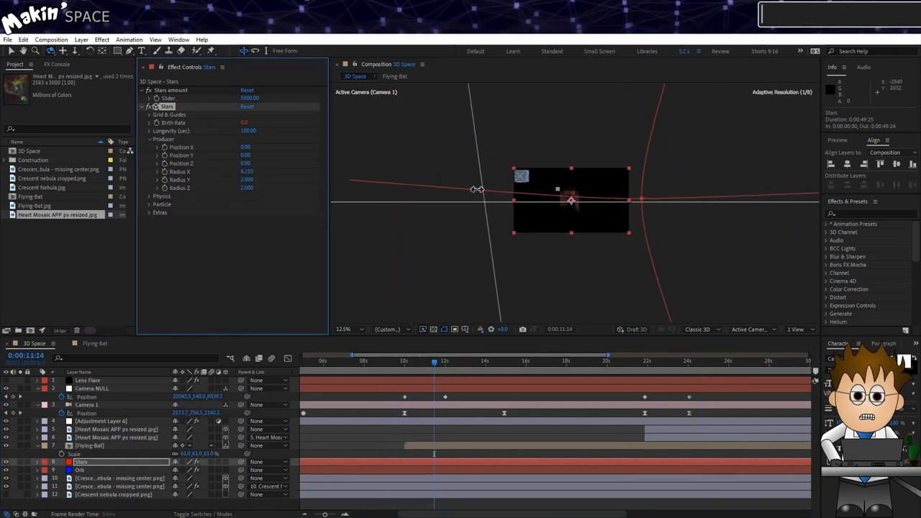
{"action": "left_click", "coordinate": [493, 361]}
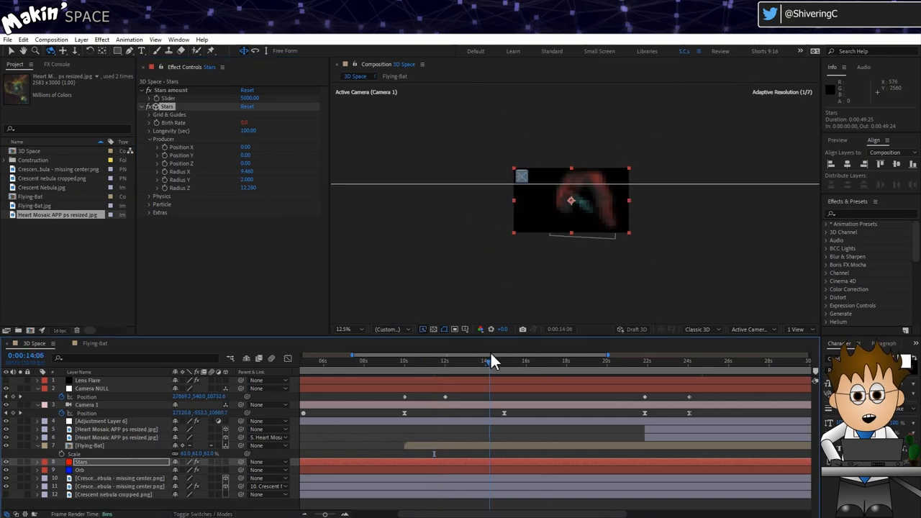